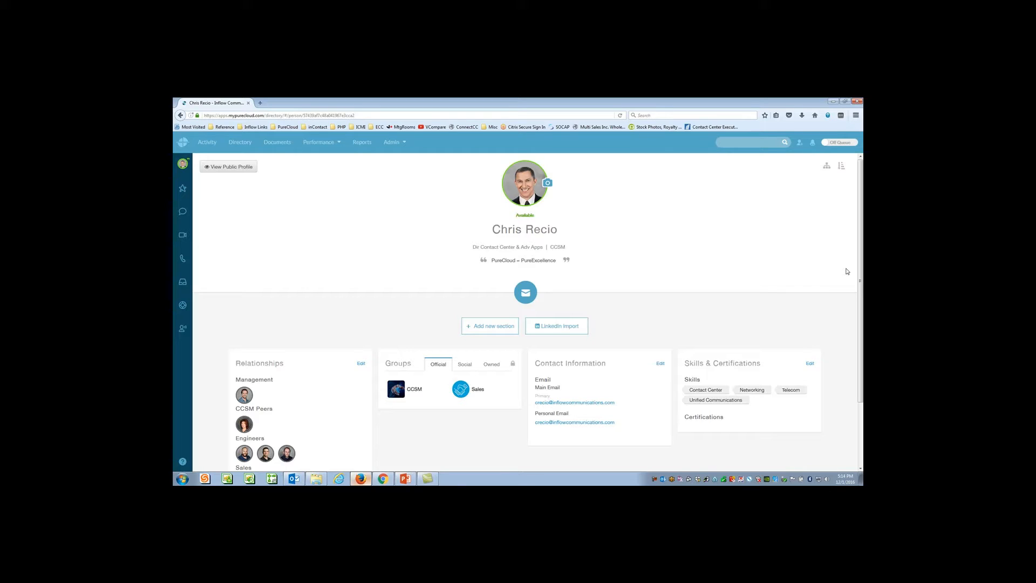
{"action": "mouse_move", "coordinate": [799, 265]}
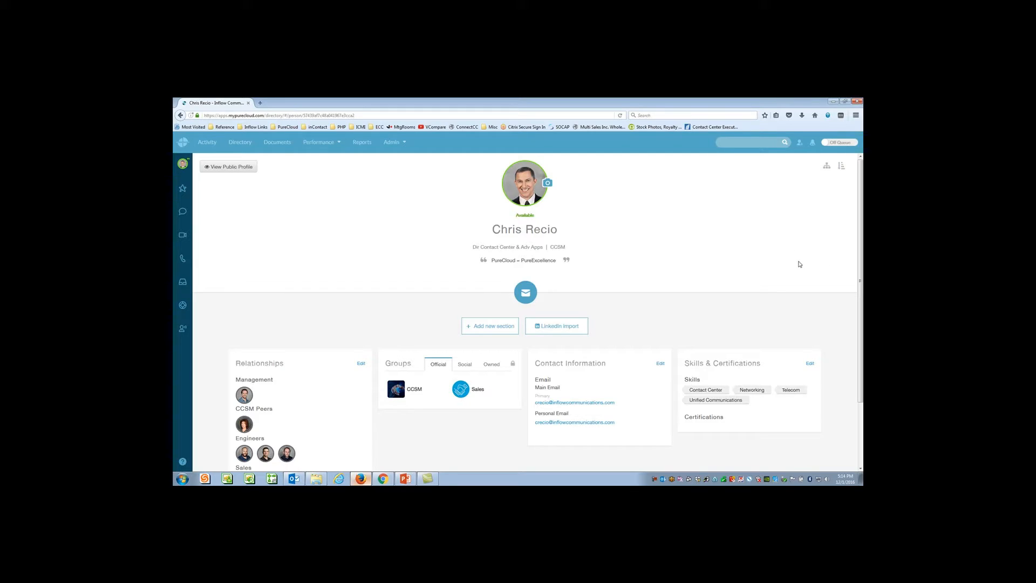
{"action": "mouse_move", "coordinate": [791, 267]}
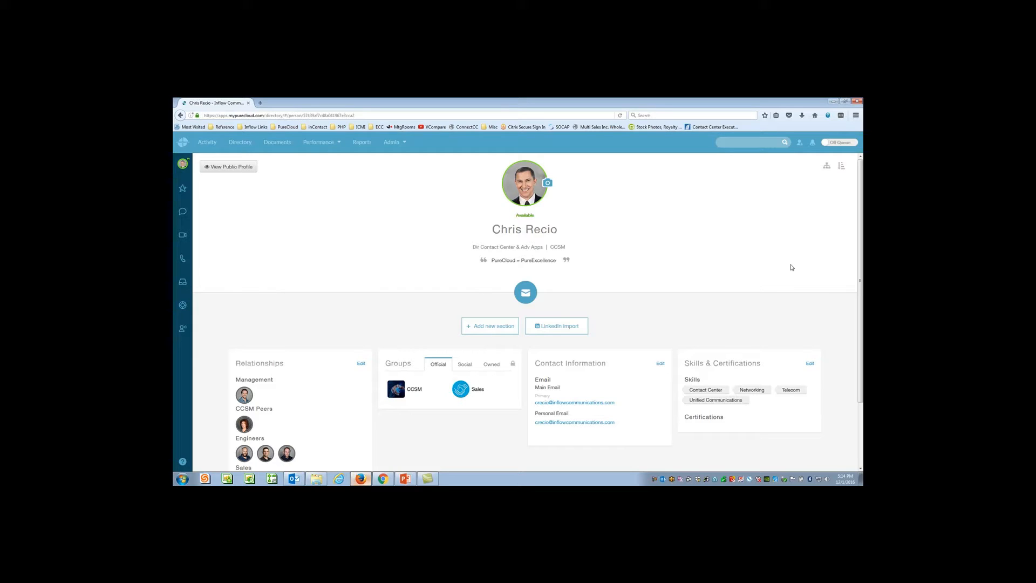
{"action": "mouse_move", "coordinate": [285, 230]}
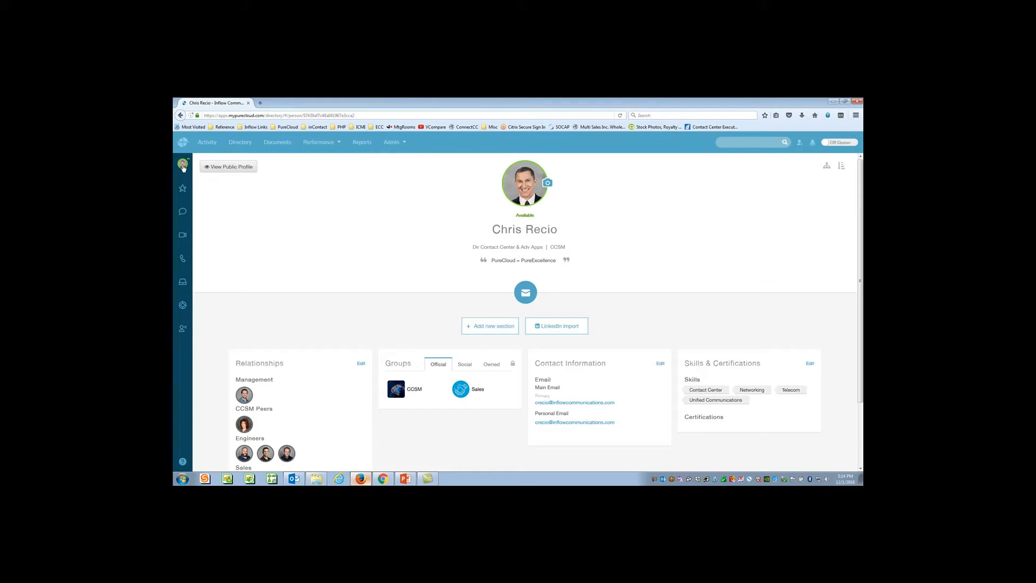
- Switch from Off Queue to On Queue so the Los Angeles CA call alerts
{"action": "left_click", "coordinate": [182, 164]}
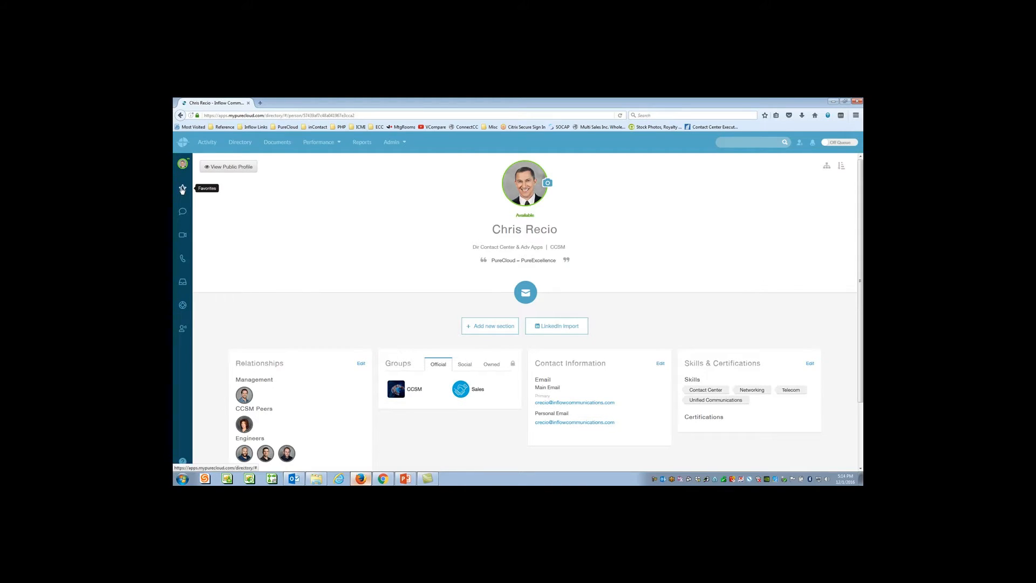
{"action": "mouse_move", "coordinate": [182, 211]}
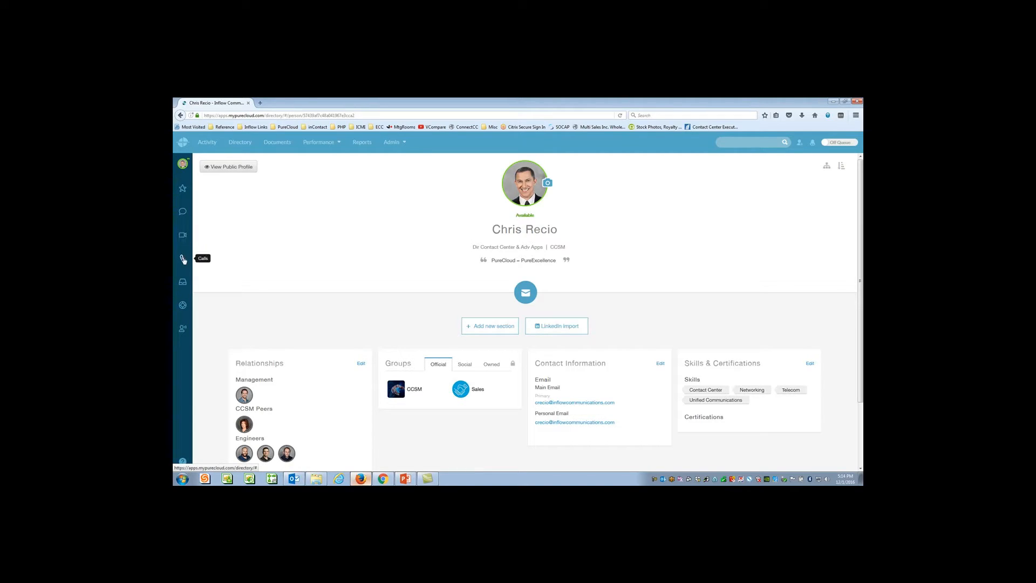
{"action": "mouse_move", "coordinate": [182, 306]}
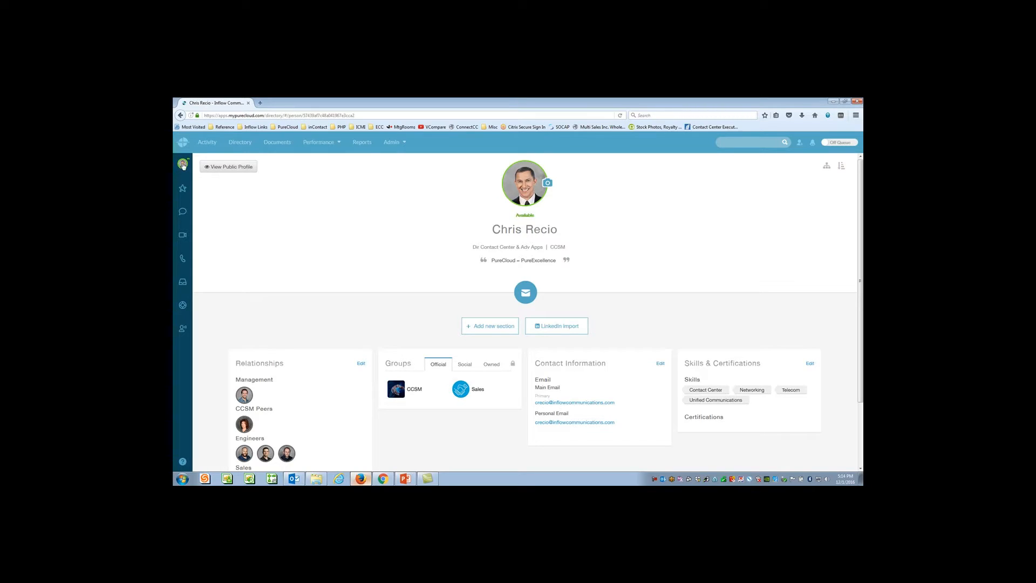
{"action": "left_click", "coordinate": [184, 164]}
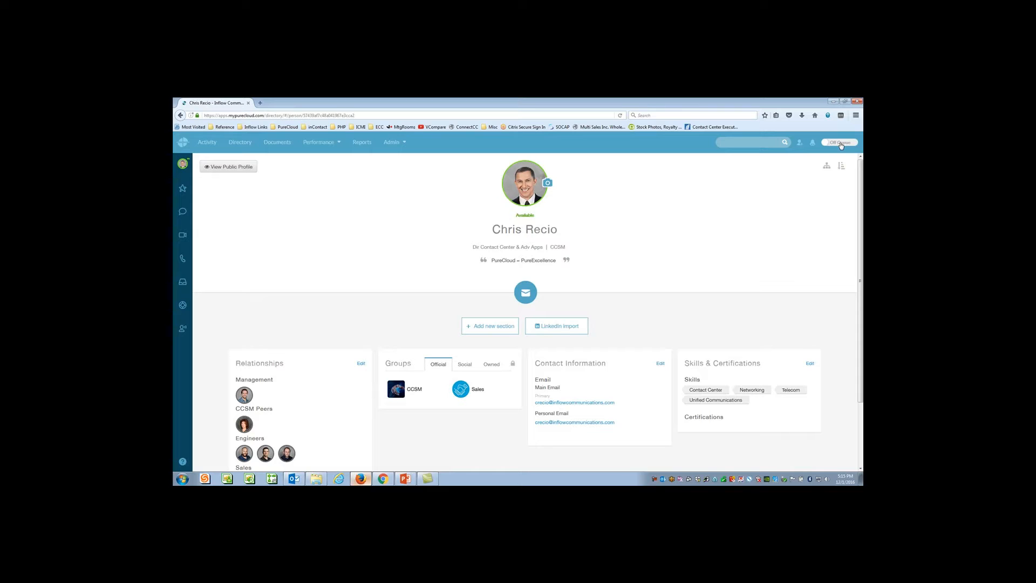
{"action": "left_click", "coordinate": [837, 143]}
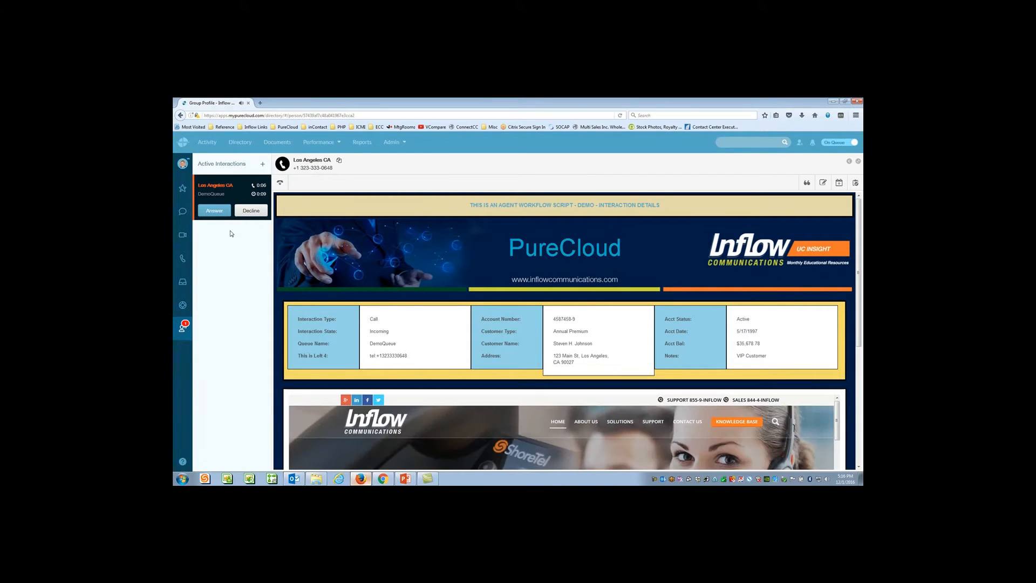
- Answer the Los Angeles CA call and review the account details in the workflow script
{"action": "left_click", "coordinate": [214, 210]}
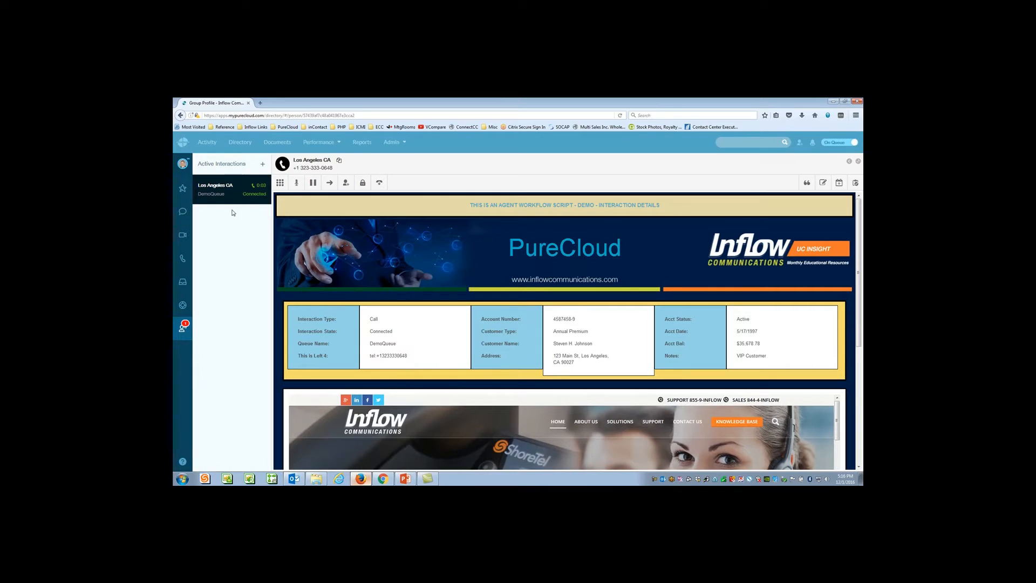
{"action": "mouse_move", "coordinate": [254, 200]}
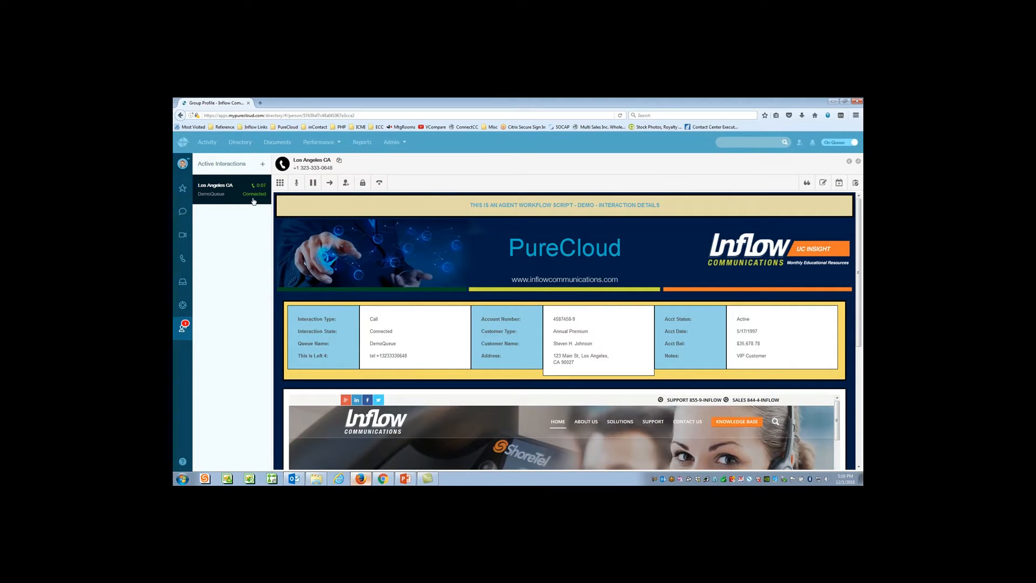
{"action": "mouse_move", "coordinate": [601, 233]}
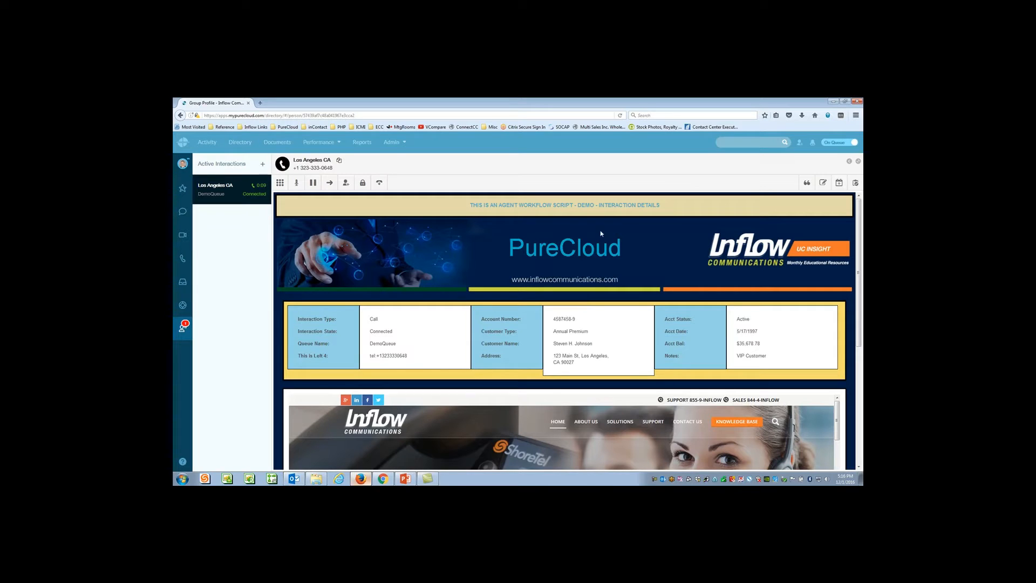
{"action": "scroll", "scroll_direction": "down", "scroll_amount": 3}
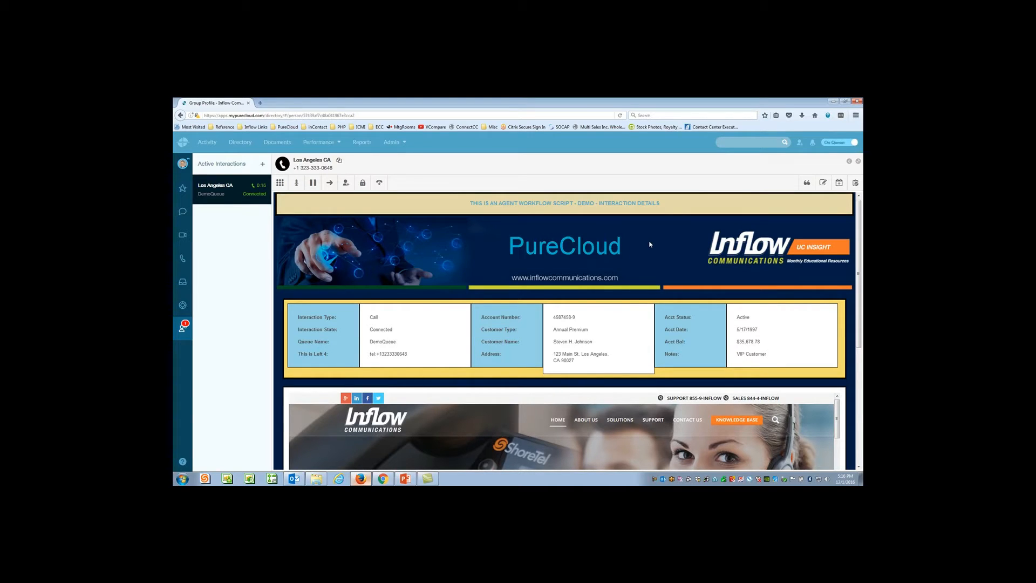
{"action": "mouse_move", "coordinate": [619, 281]}
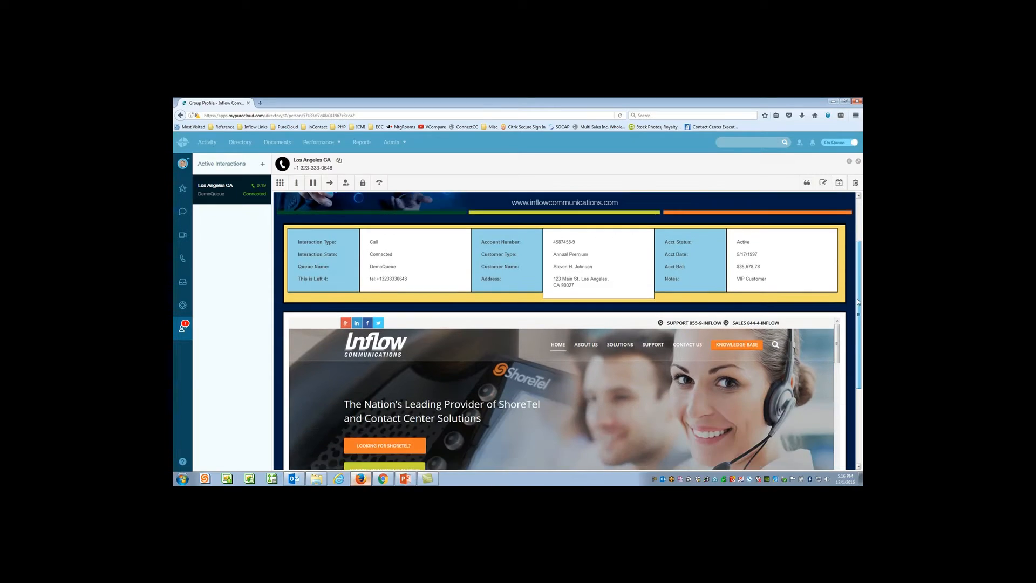
{"action": "scroll", "scroll_direction": "down", "scroll_amount": 3}
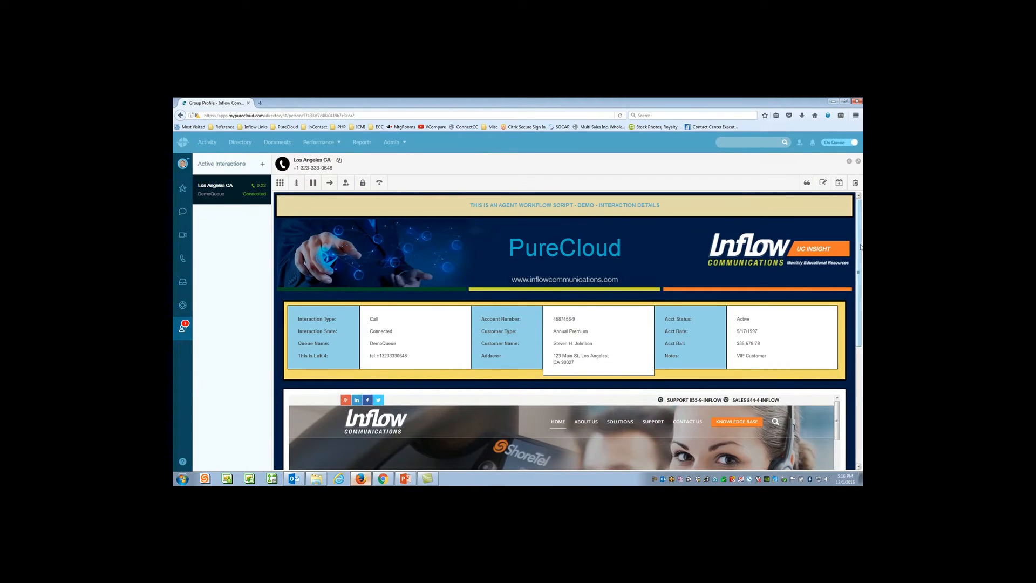
{"action": "scroll", "scroll_direction": "down", "scroll_amount": 3}
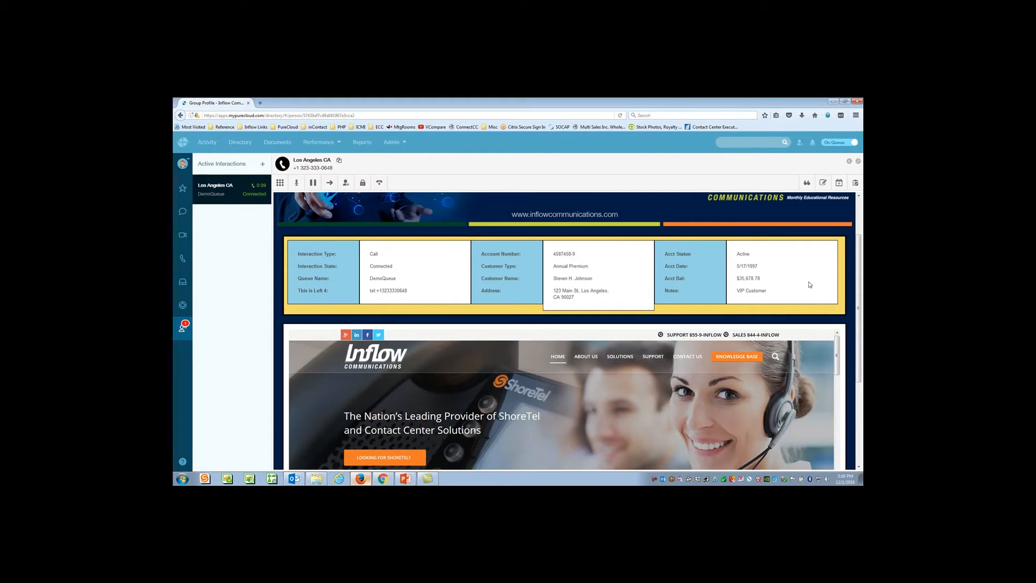
{"action": "scroll", "scroll_direction": "down", "scroll_amount": 3}
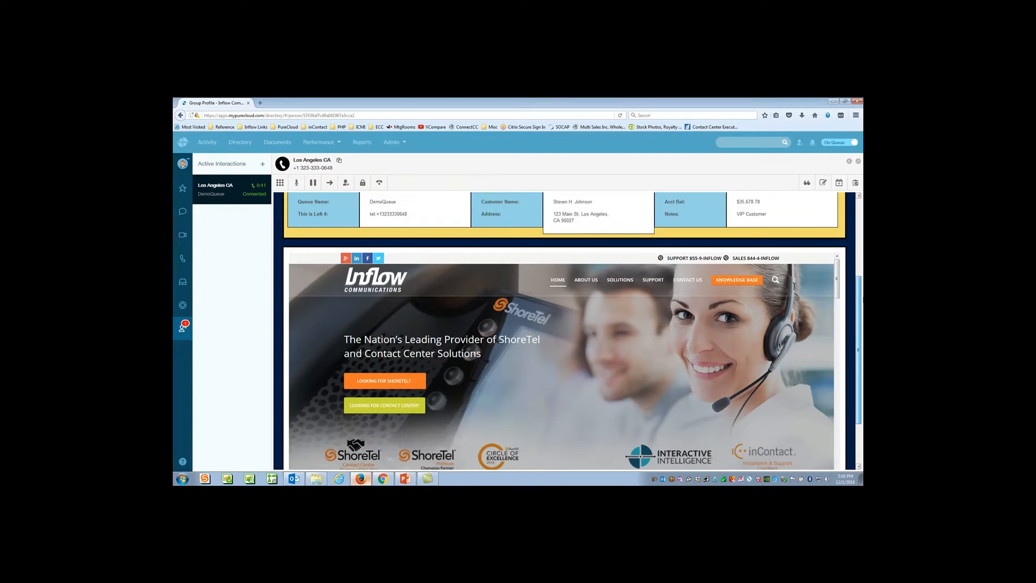
{"action": "scroll", "scroll_direction": "down", "scroll_amount": 3}
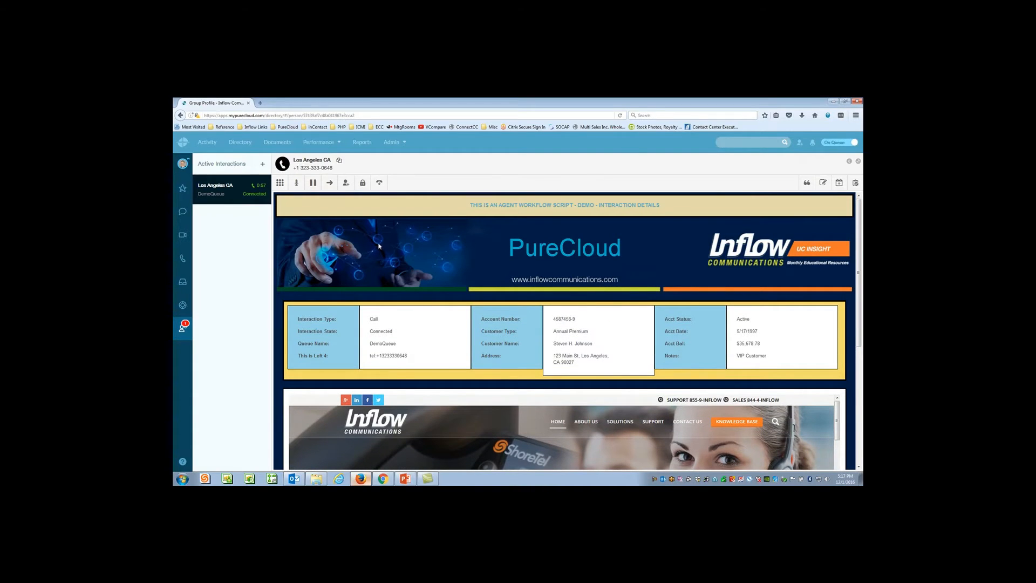
{"action": "mouse_move", "coordinate": [280, 183]}
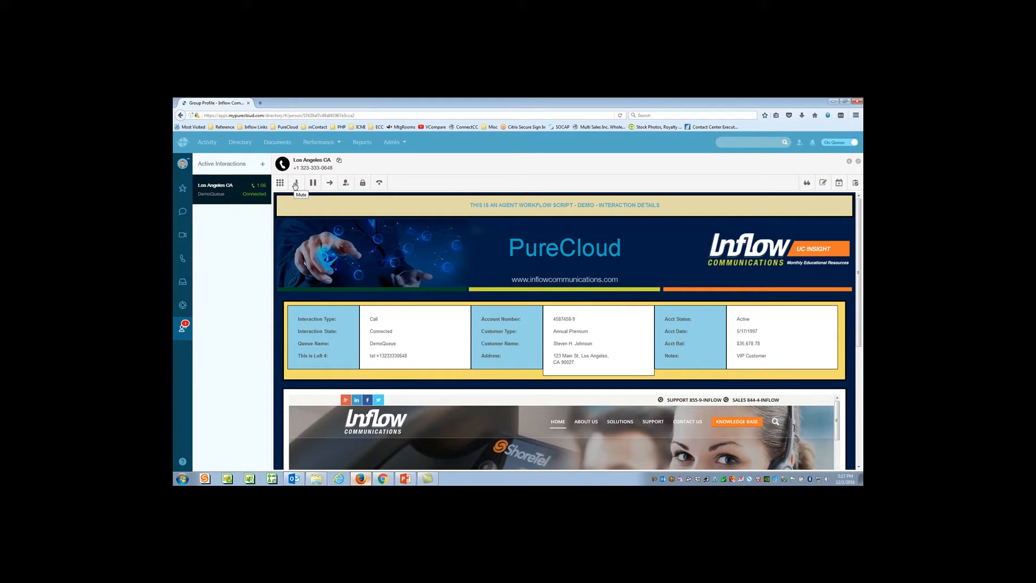
{"action": "mouse_move", "coordinate": [314, 182]}
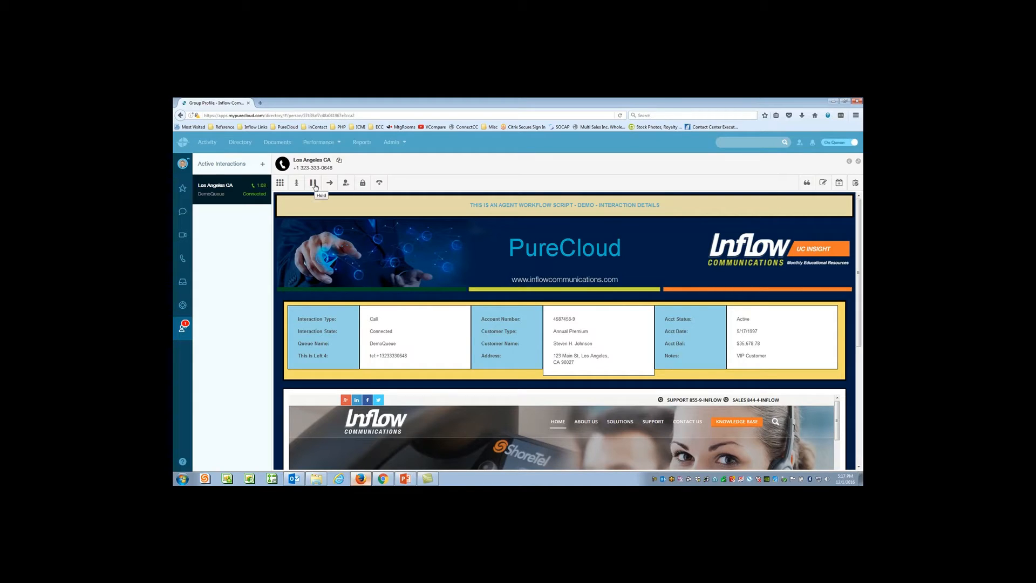
{"action": "mouse_move", "coordinate": [328, 182]}
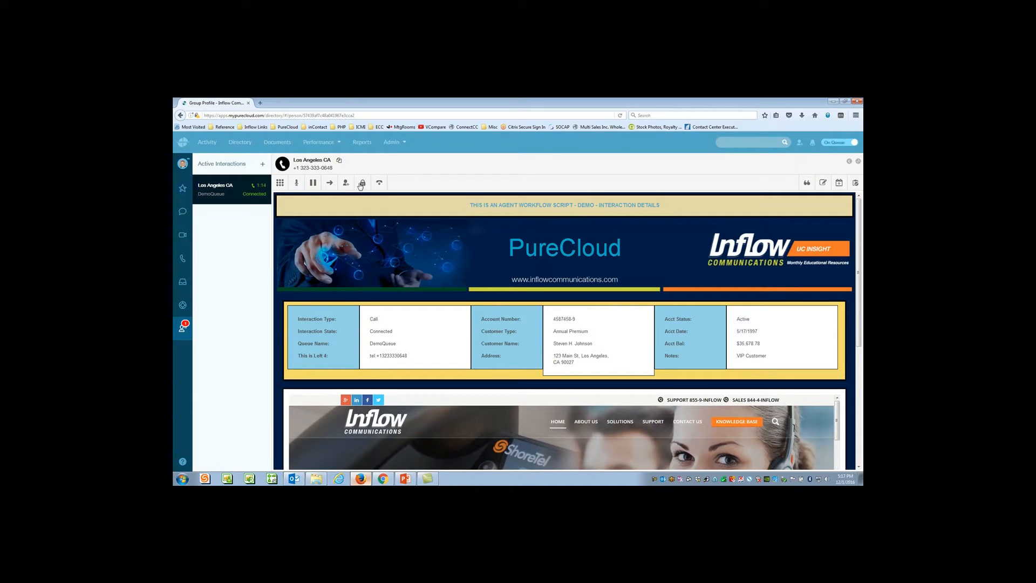
{"action": "mouse_move", "coordinate": [361, 182]}
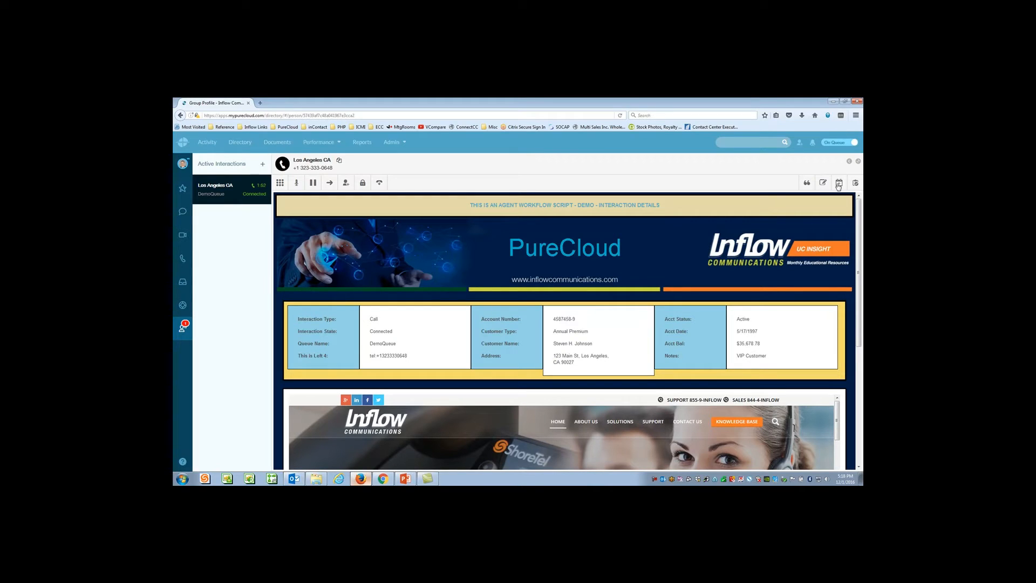
{"action": "mouse_move", "coordinate": [839, 182]}
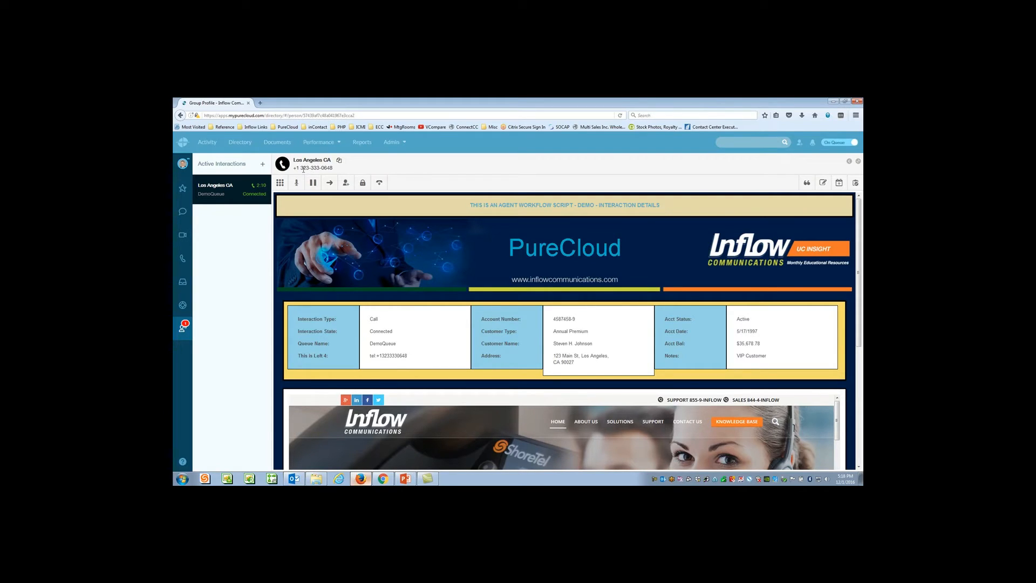
{"action": "double_click", "coordinate": [317, 168]}
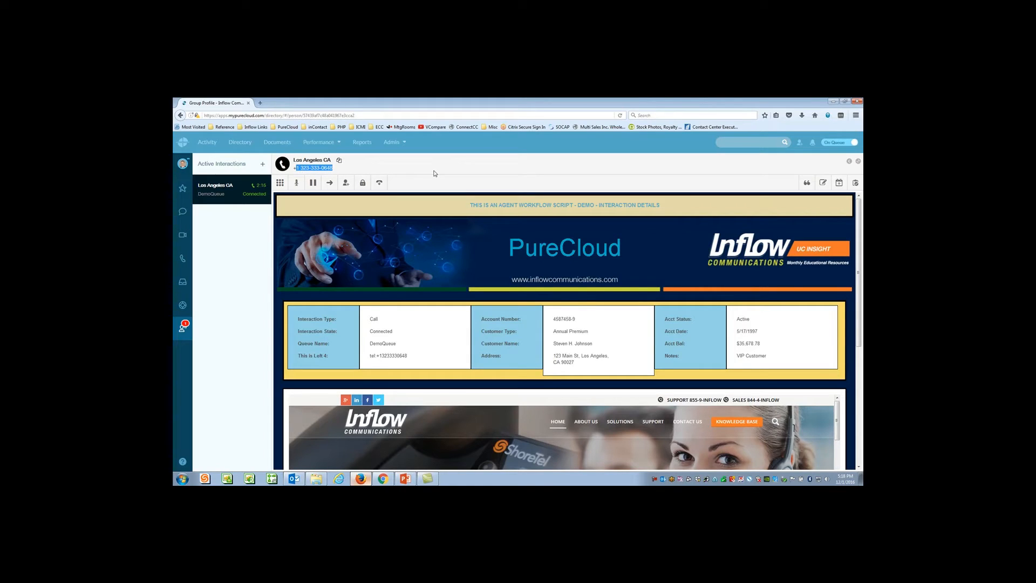
{"action": "mouse_move", "coordinate": [243, 241]}
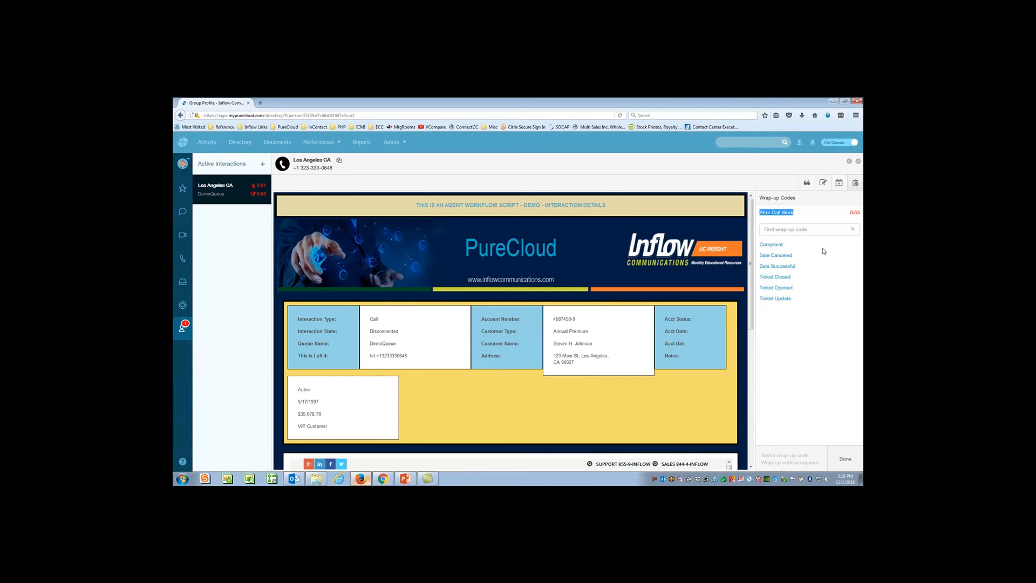
{"action": "mouse_move", "coordinate": [805, 285]}
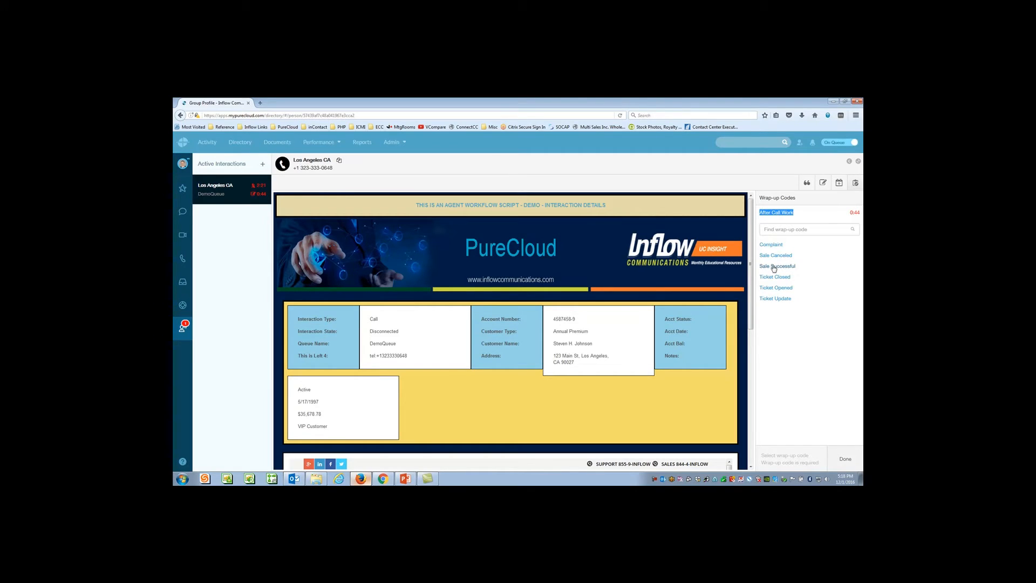
- Wrap up the ended Los Angeles CA call with the Sale Successful code
{"action": "left_click", "coordinate": [778, 265]}
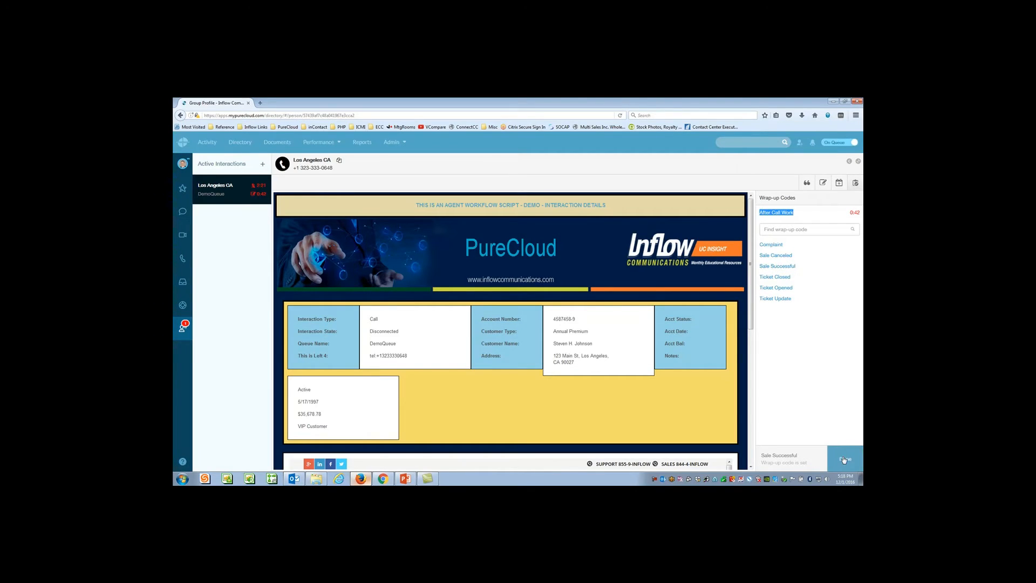
{"action": "left_click", "coordinate": [845, 459]}
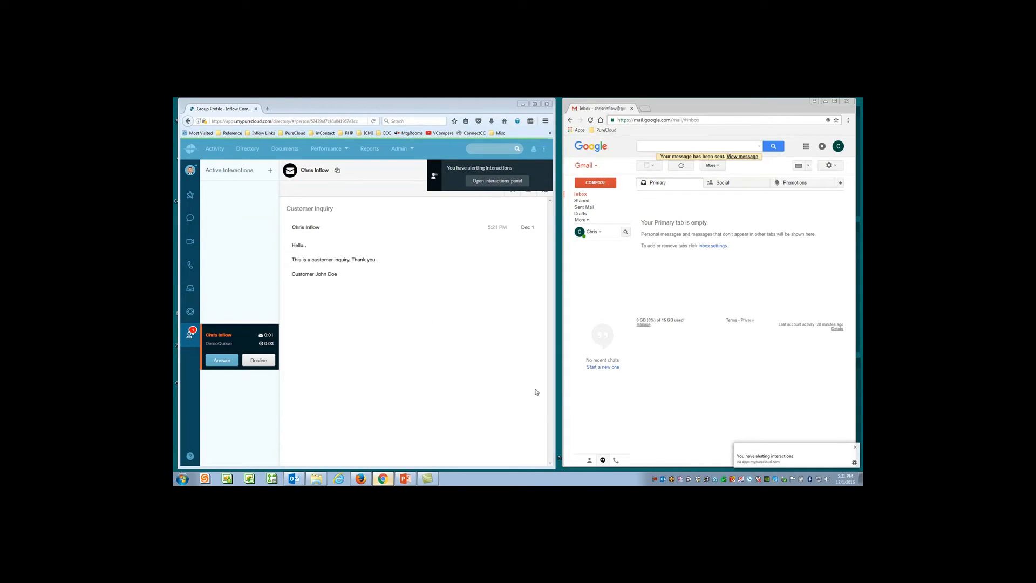
{"action": "mouse_move", "coordinate": [254, 241]}
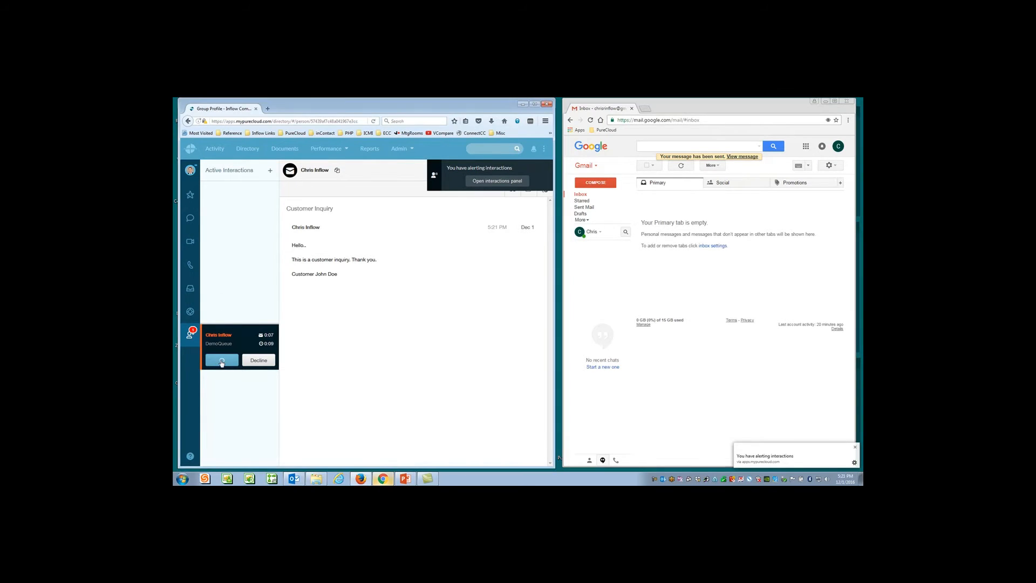
- Accept Chris Inflow's inquiry email and draft the reply 'Hello... thank you for the inquiry'
{"action": "left_click", "coordinate": [220, 360]}
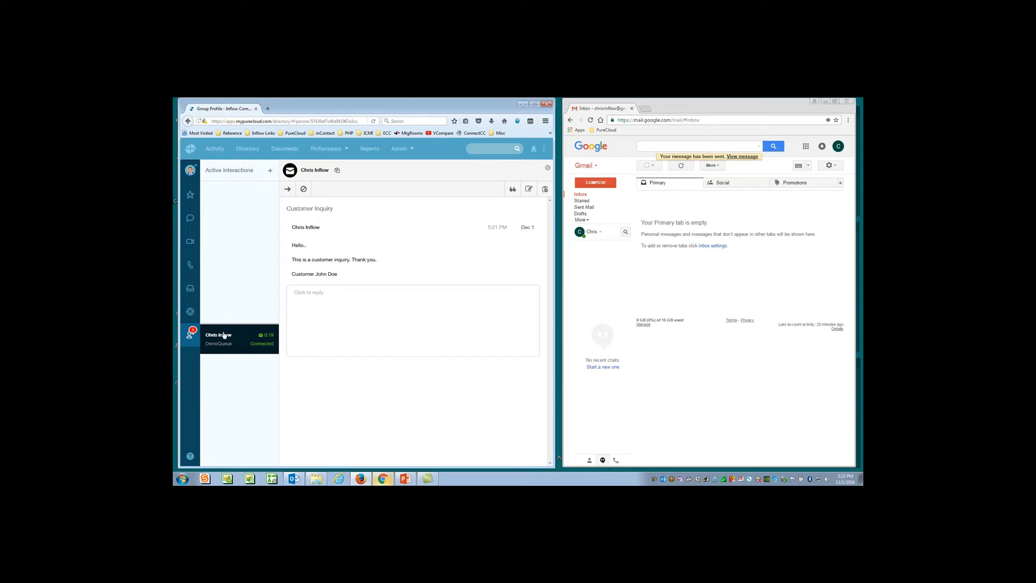
{"action": "left_click", "coordinate": [413, 292]}
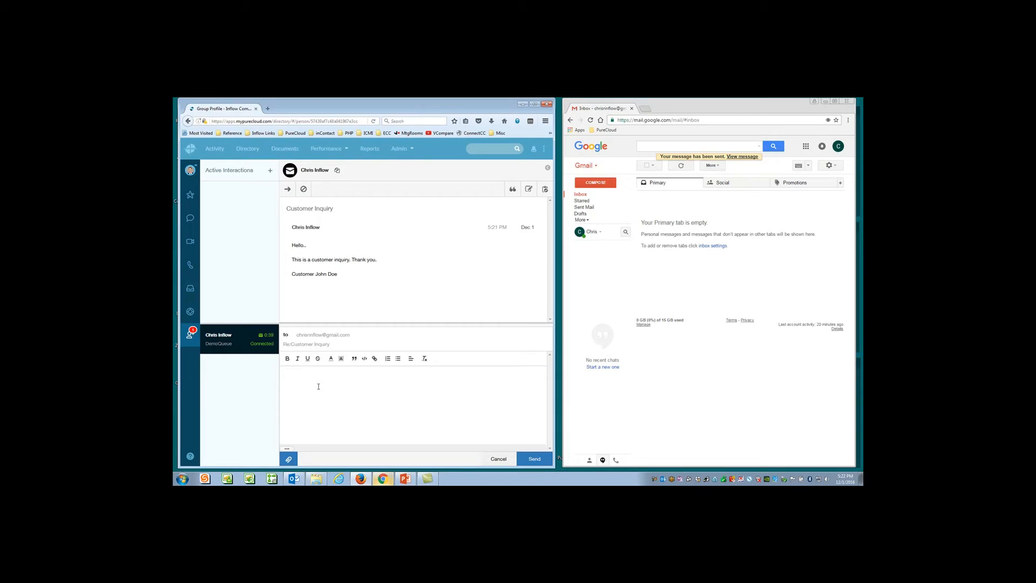
{"action": "type", "text": "Hello...Ye"}
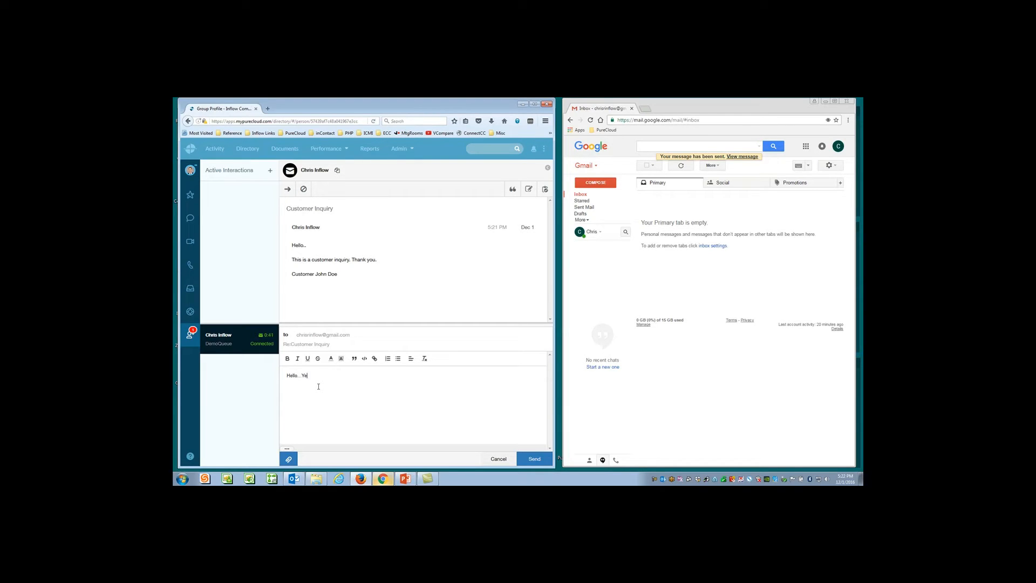
{"action": "type", "text": "thank you"}
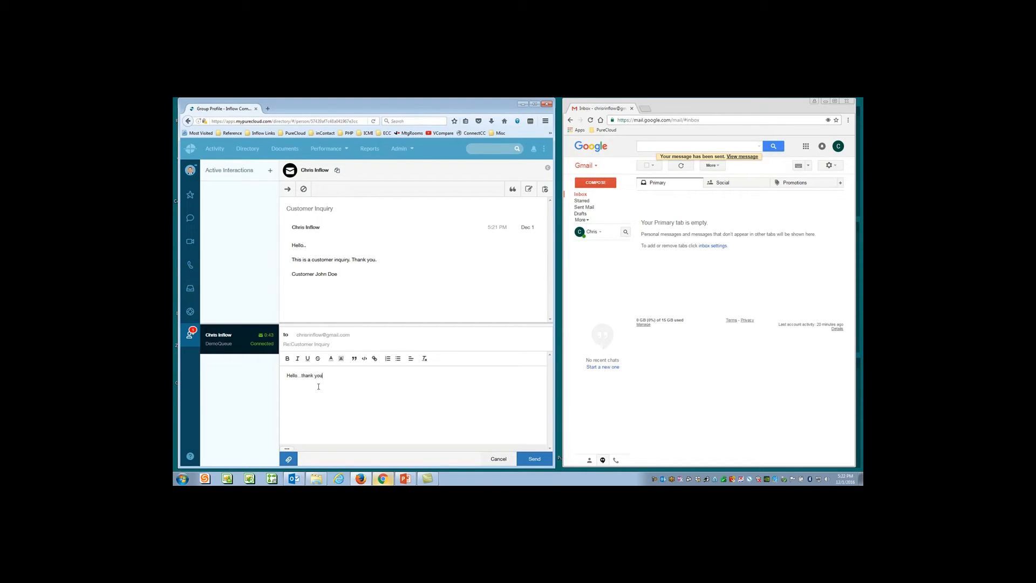
{"action": "type", "text": "for the inquiry."}
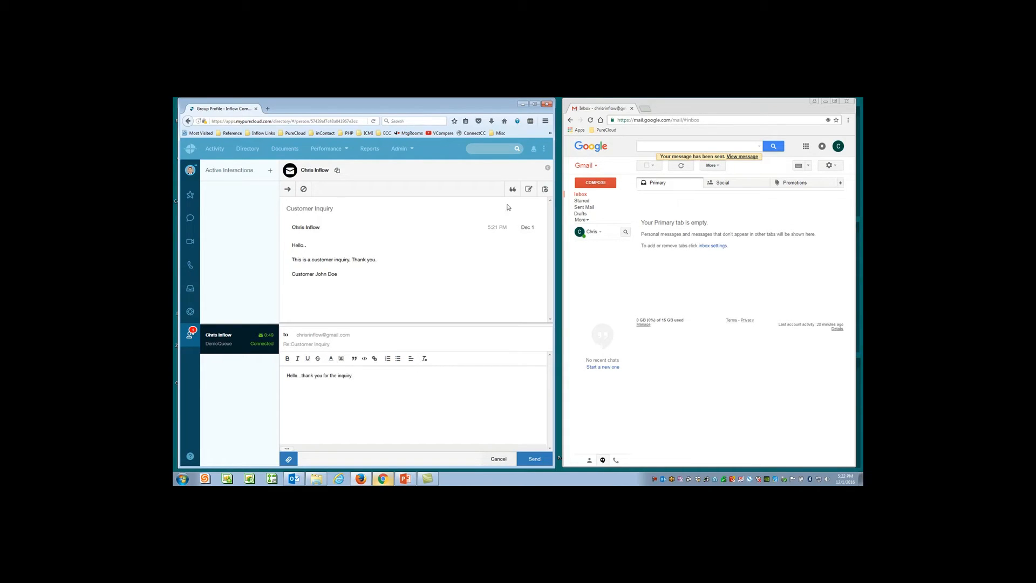
{"action": "mouse_move", "coordinate": [513, 189]}
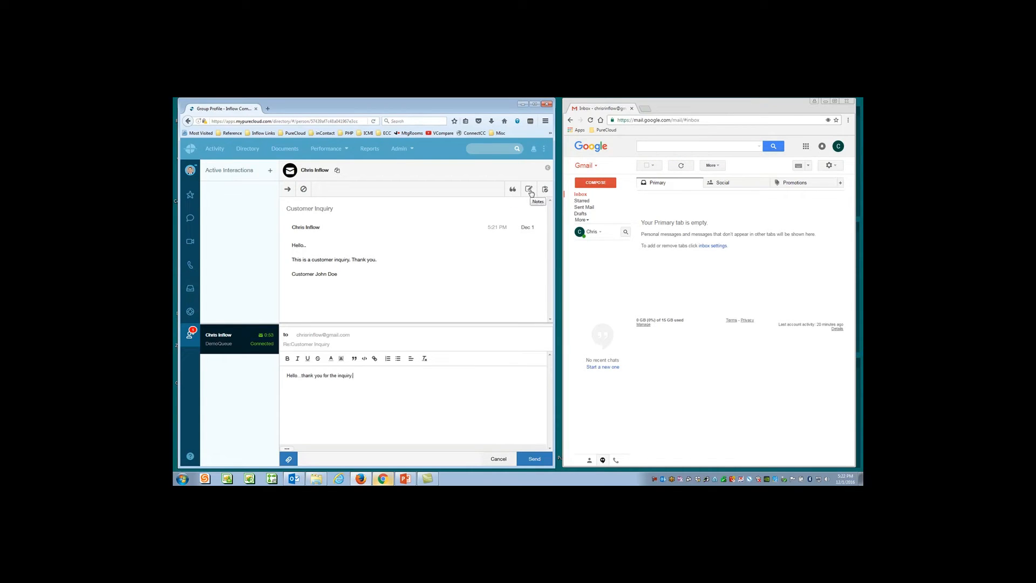
{"action": "mouse_move", "coordinate": [544, 189]}
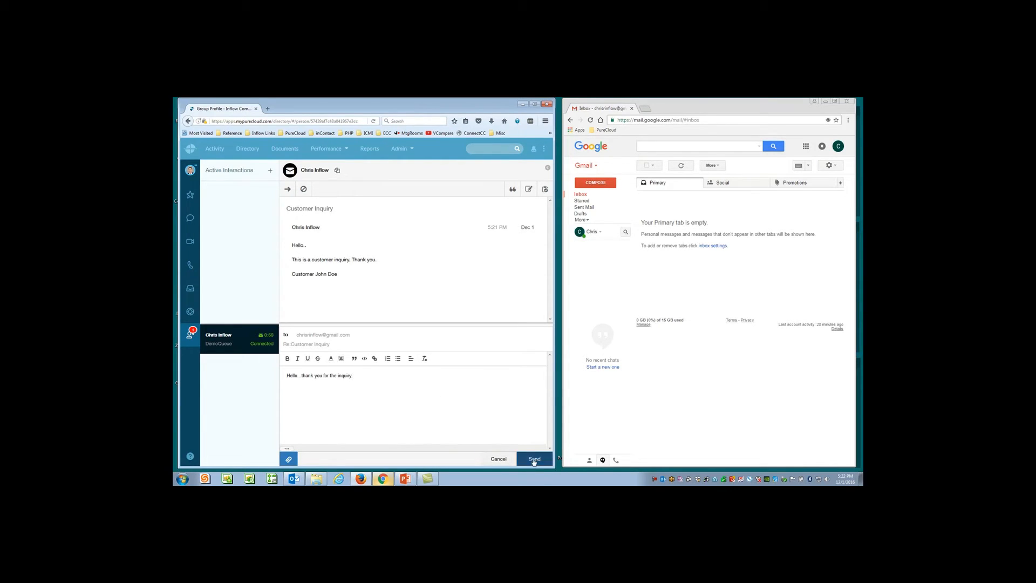
- Send the reply and finish the email's wrap-up so no interactions remain
{"action": "left_click", "coordinate": [535, 459]}
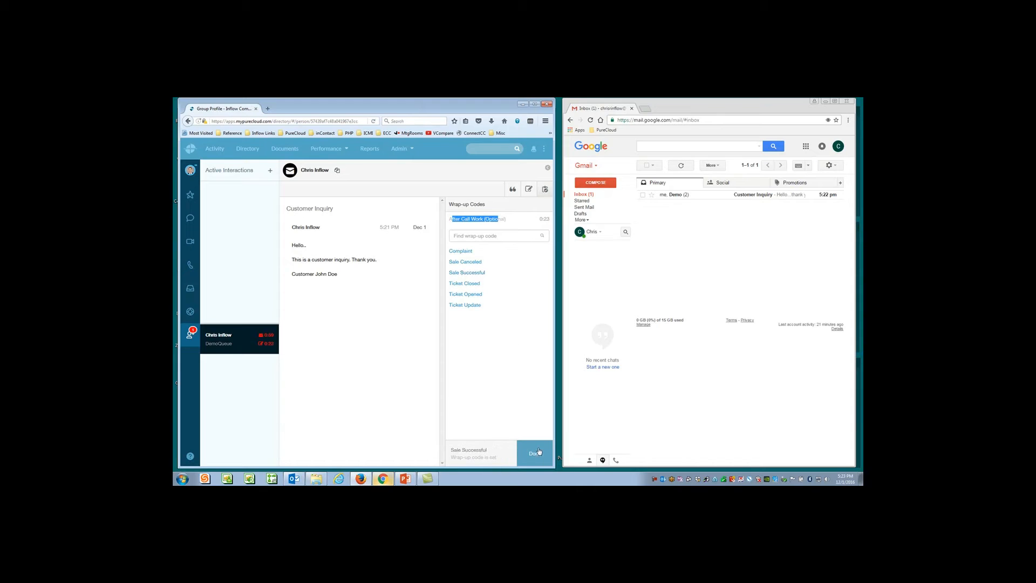
{"action": "left_click", "coordinate": [535, 453]}
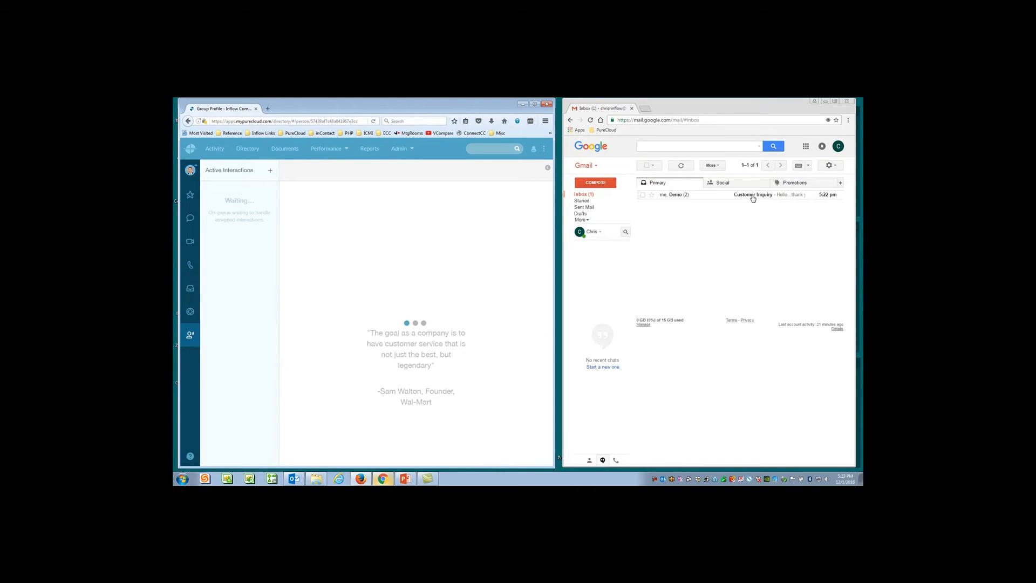
- Start a pop-up chat as John Doe from the Inflow Communications demo page
{"action": "left_click", "coordinate": [753, 195]}
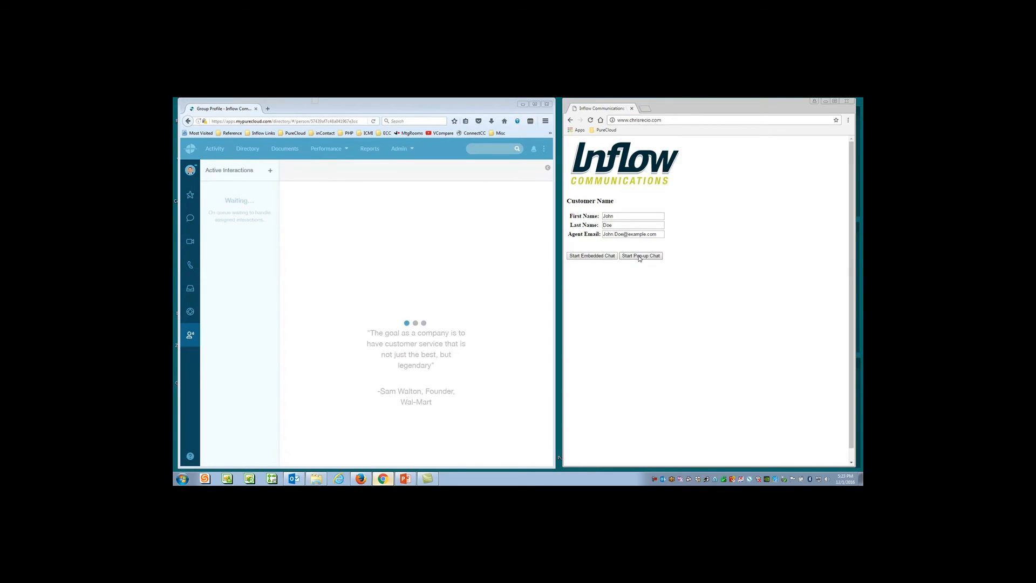
{"action": "left_click", "coordinate": [640, 256]}
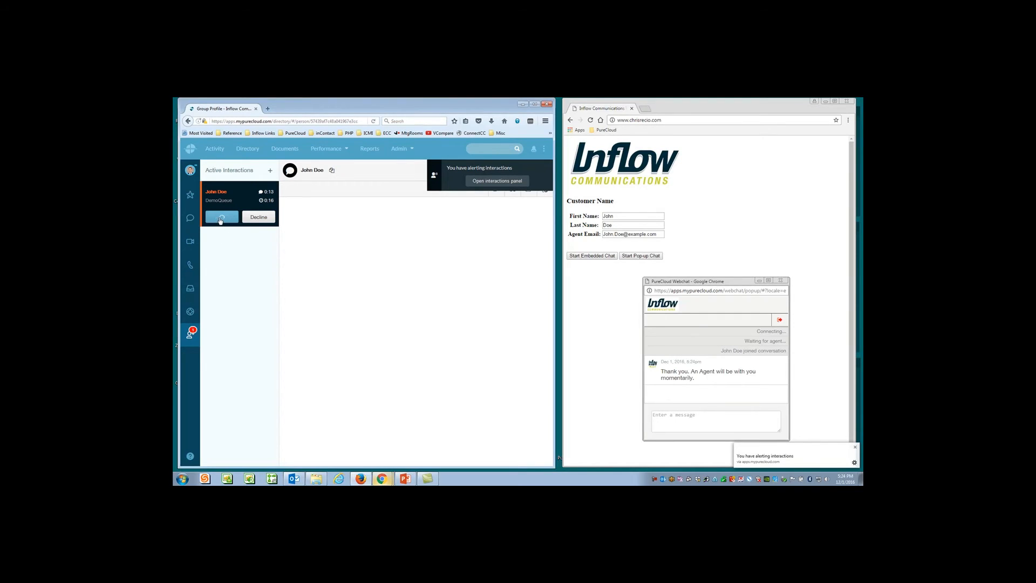
- Accept John Doe's web chat and send a greeting thanking him for contacting Inflow Communications
{"action": "left_click", "coordinate": [222, 217]}
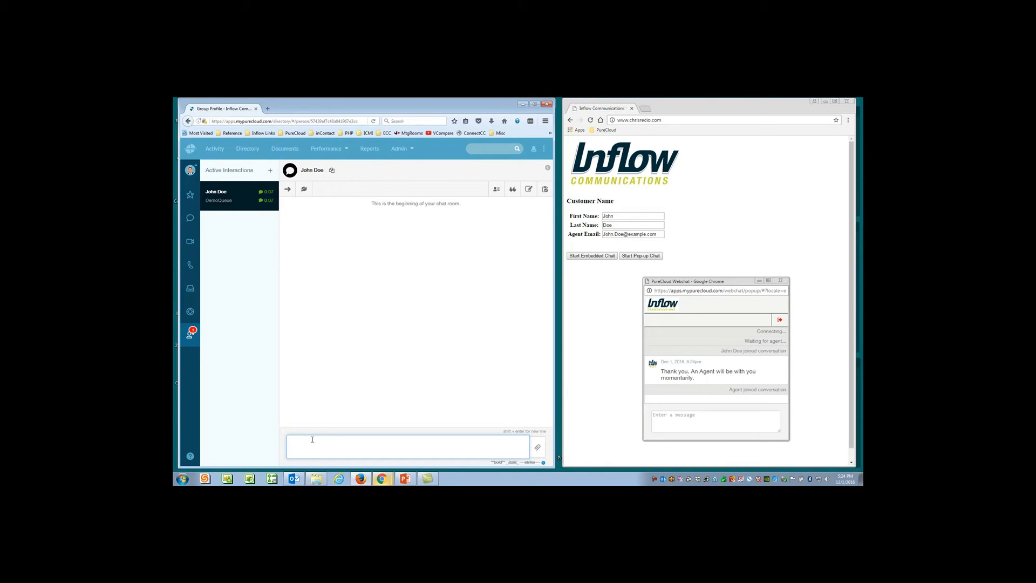
{"action": "type", "text": "Hello..thank you"}
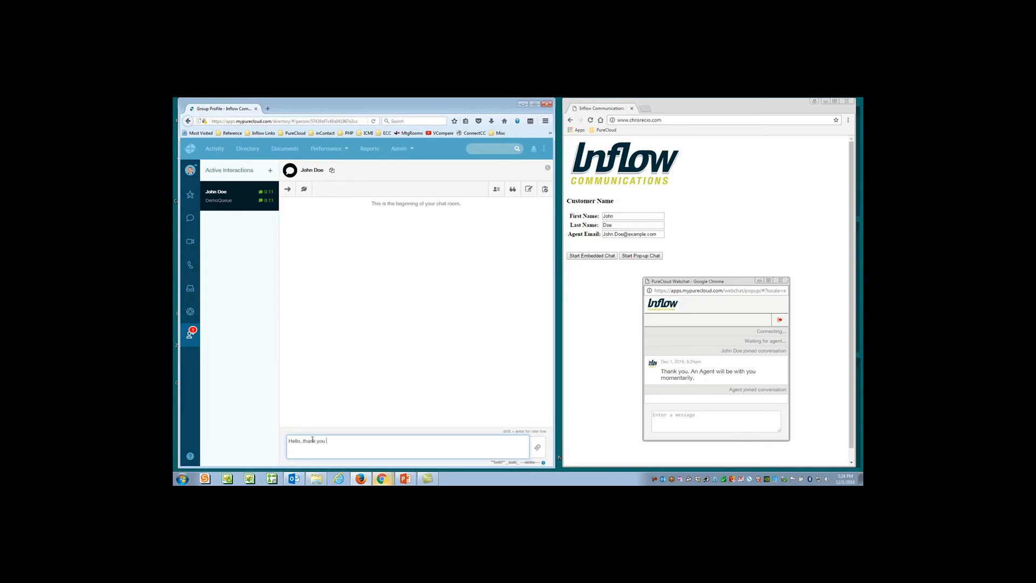
{"action": "type", "text": "for contacting Inflow Communications. How can I assist you today?"}
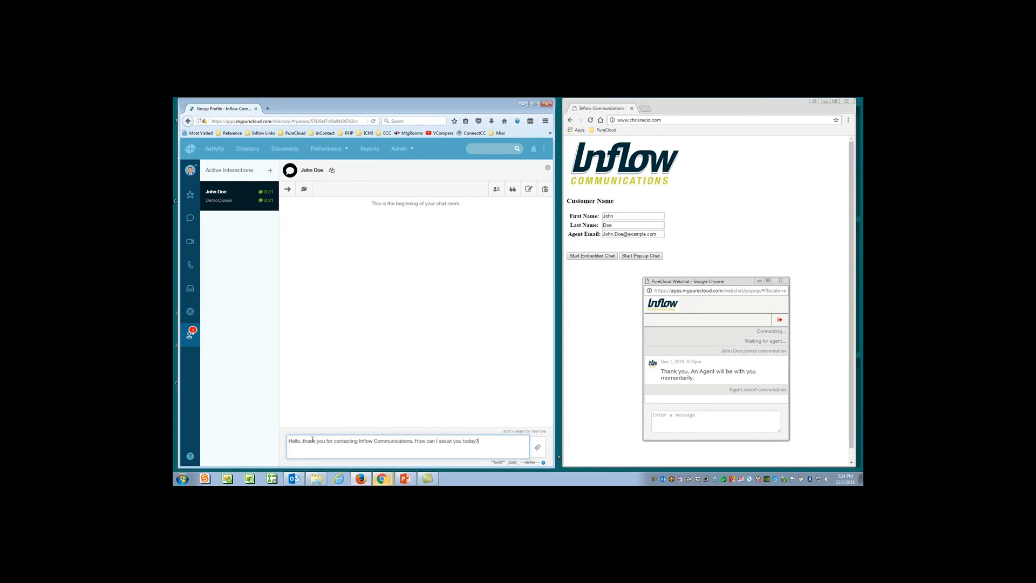
{"action": "key", "text": "enter"}
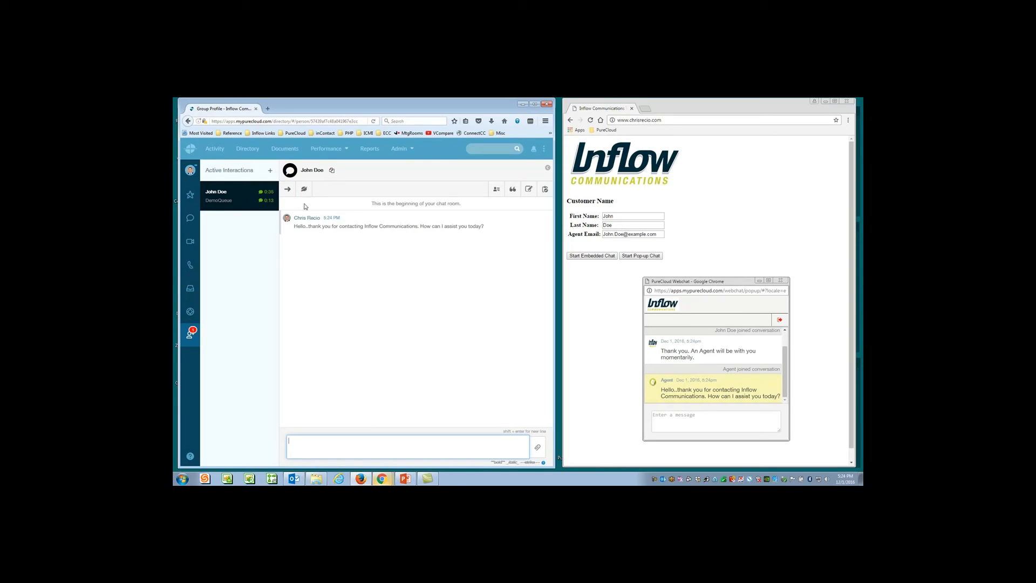
{"action": "mouse_move", "coordinate": [287, 189]}
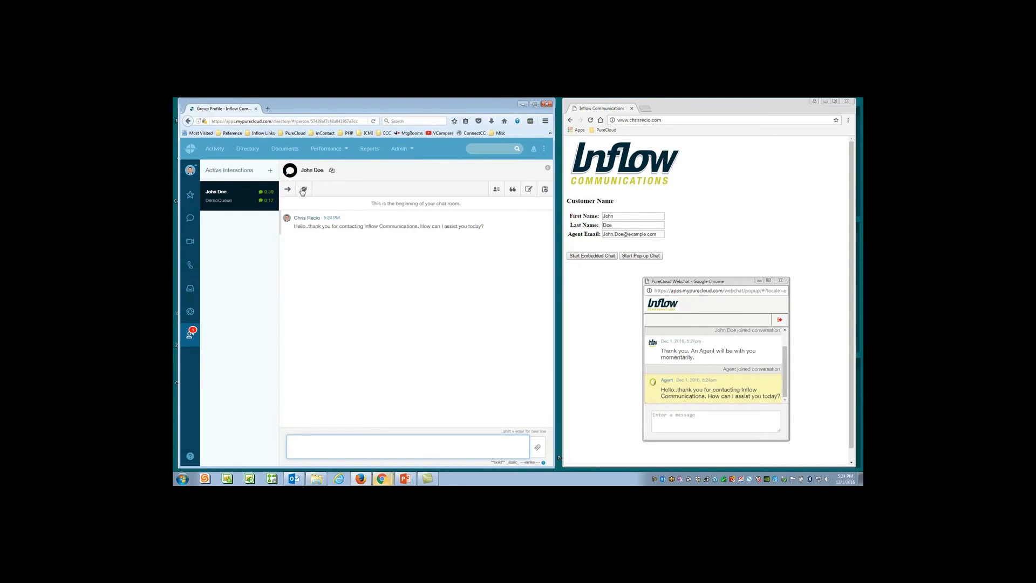
{"action": "mouse_move", "coordinate": [303, 190]}
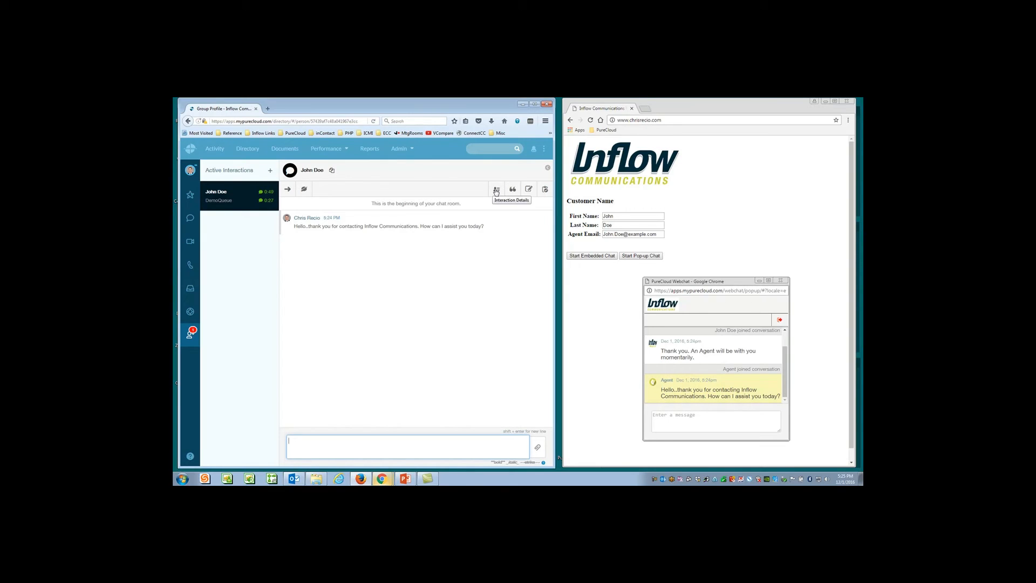
{"action": "left_click", "coordinate": [495, 190]}
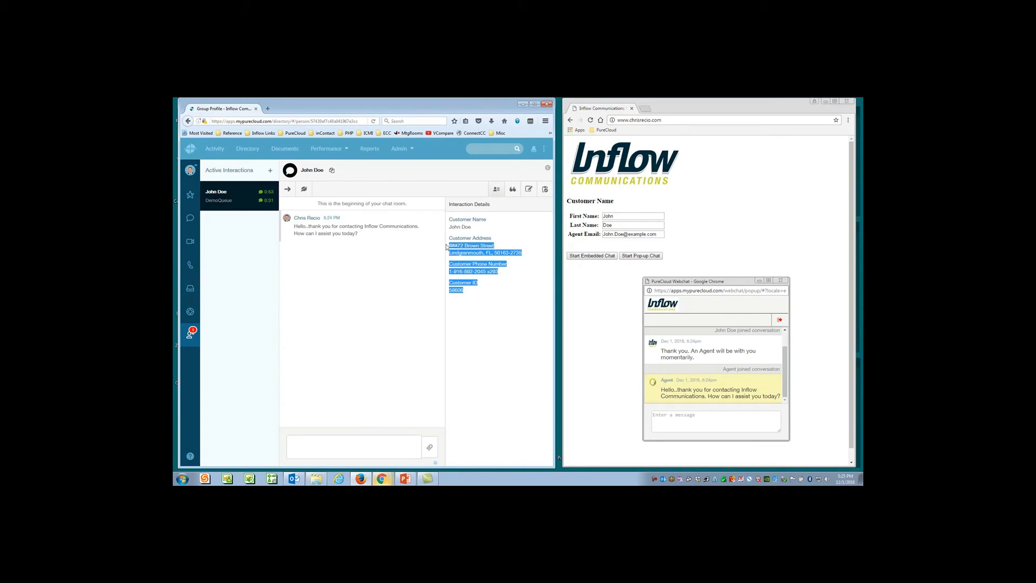
{"action": "left_click", "coordinate": [482, 322]}
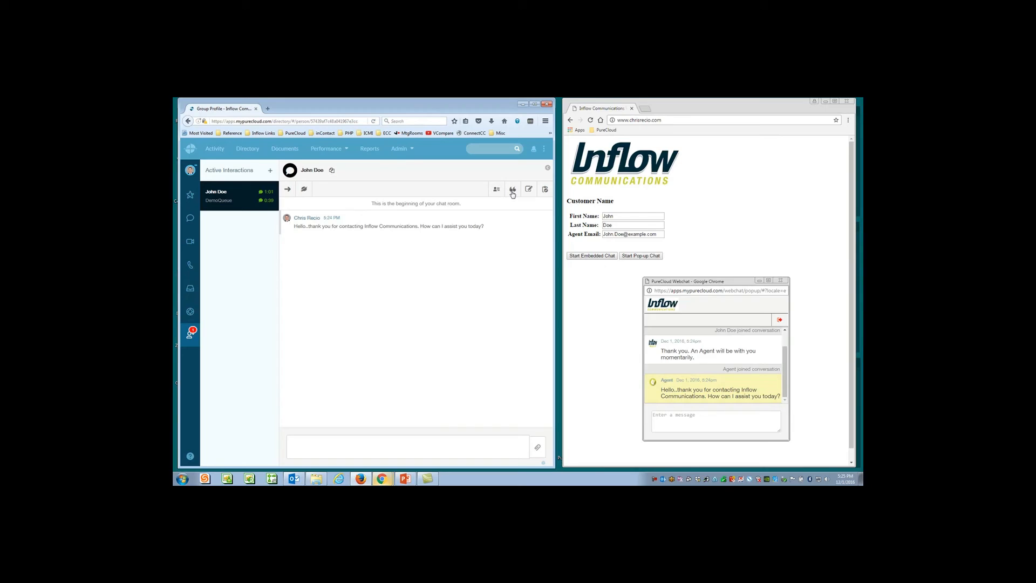
{"action": "mouse_move", "coordinate": [512, 189]}
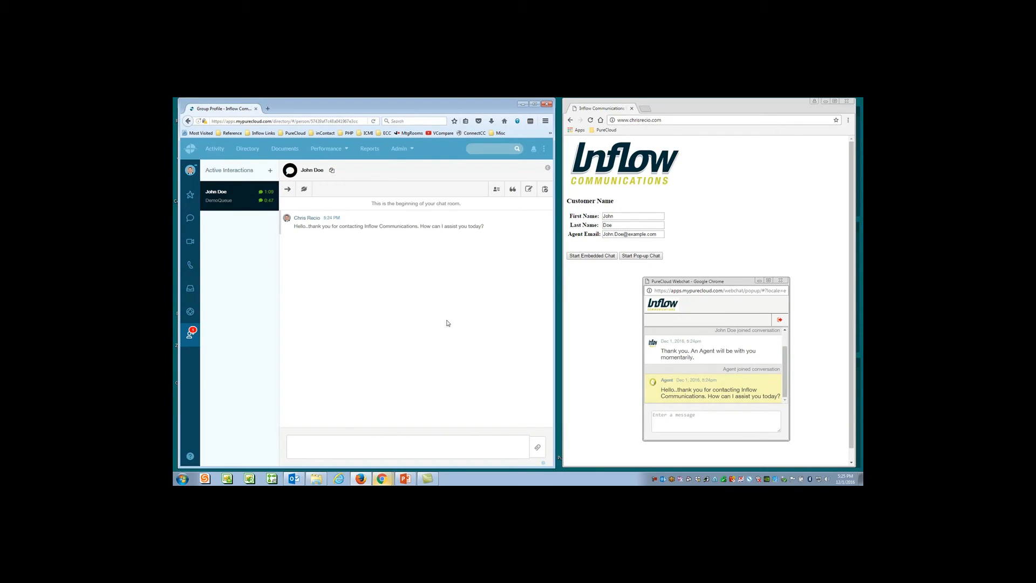
- Send 'how can I assist you today?' and receive John Doe's request to close ticket 784513
{"action": "left_click", "coordinate": [407, 445]}
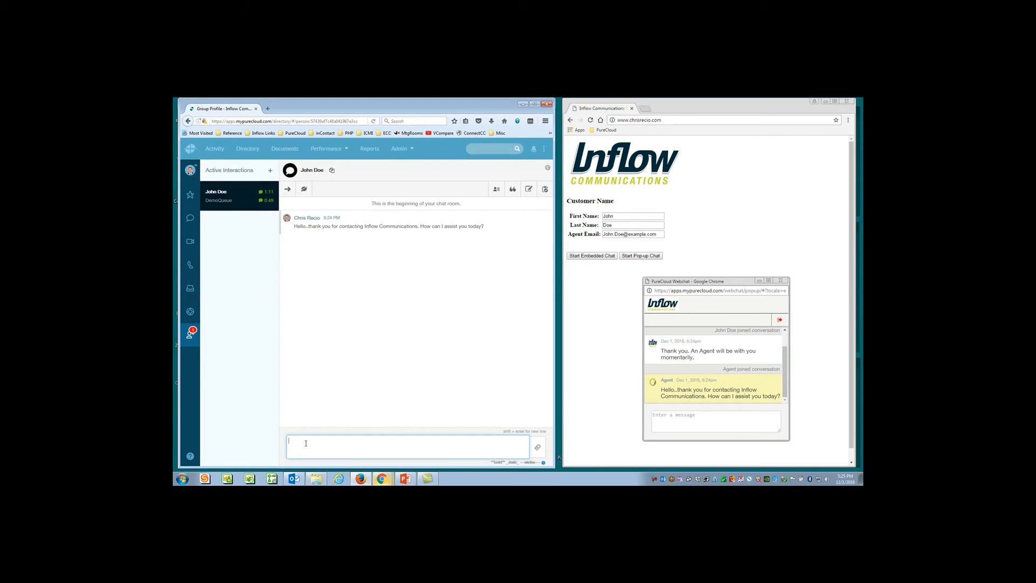
{"action": "type", "text": "Hello..."}
{"action": "left_click", "coordinate": [716, 421]}
{"action": "type", "text": "Hi there...I am"}
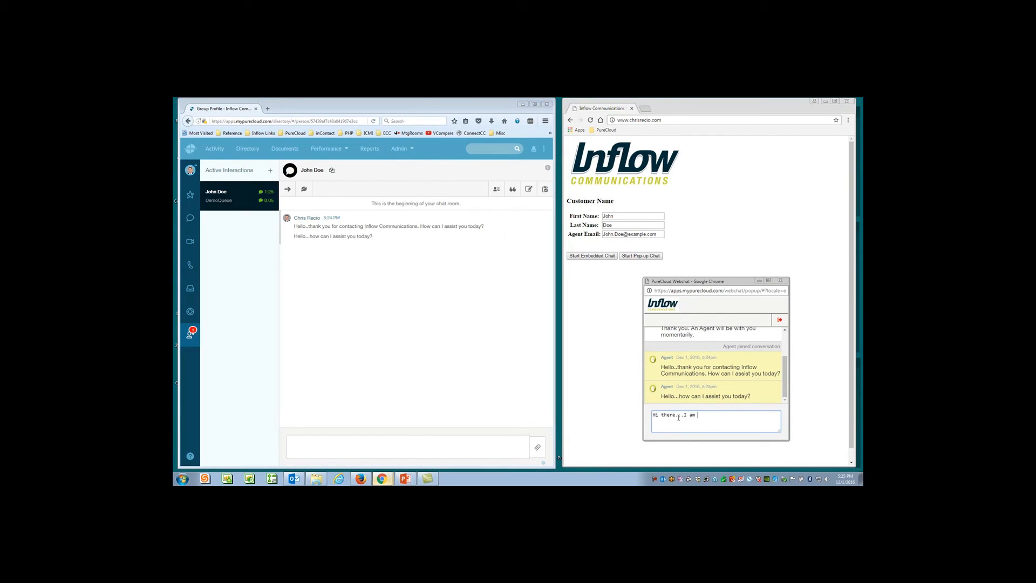
{"action": "type", "text": "looking to close"}
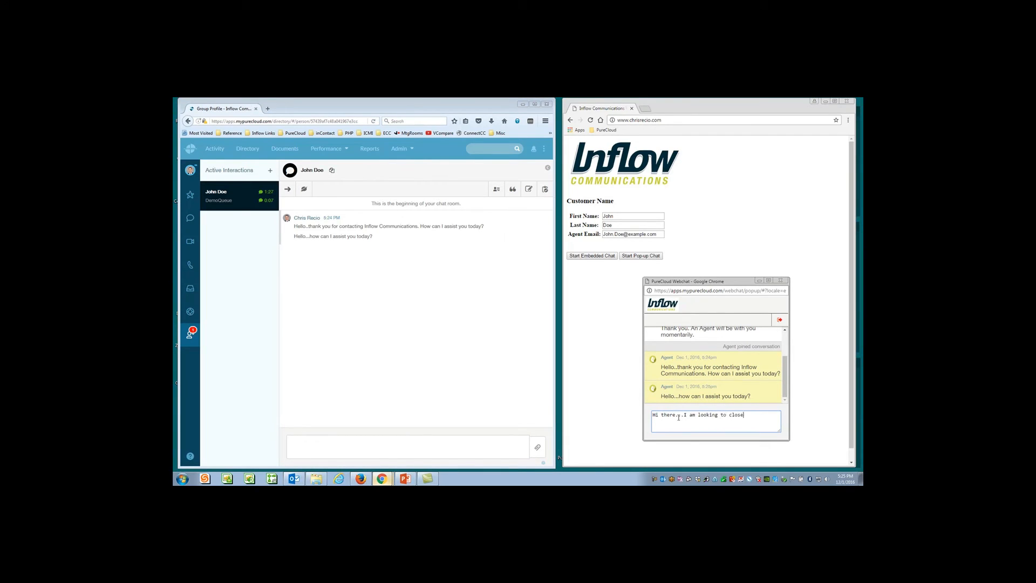
{"action": "type", "text": "ticket"}
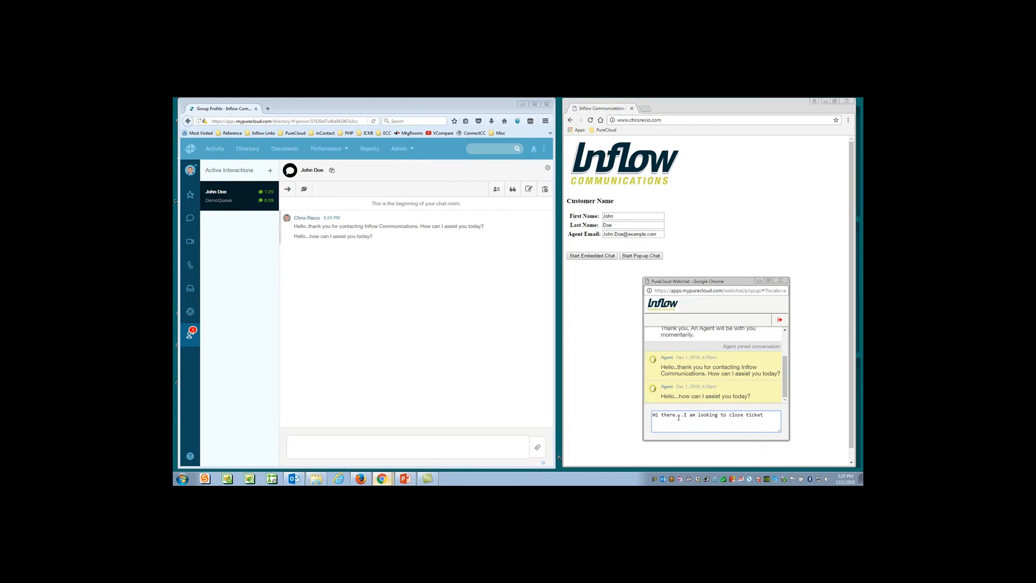
{"action": "type", "text": "784513"}
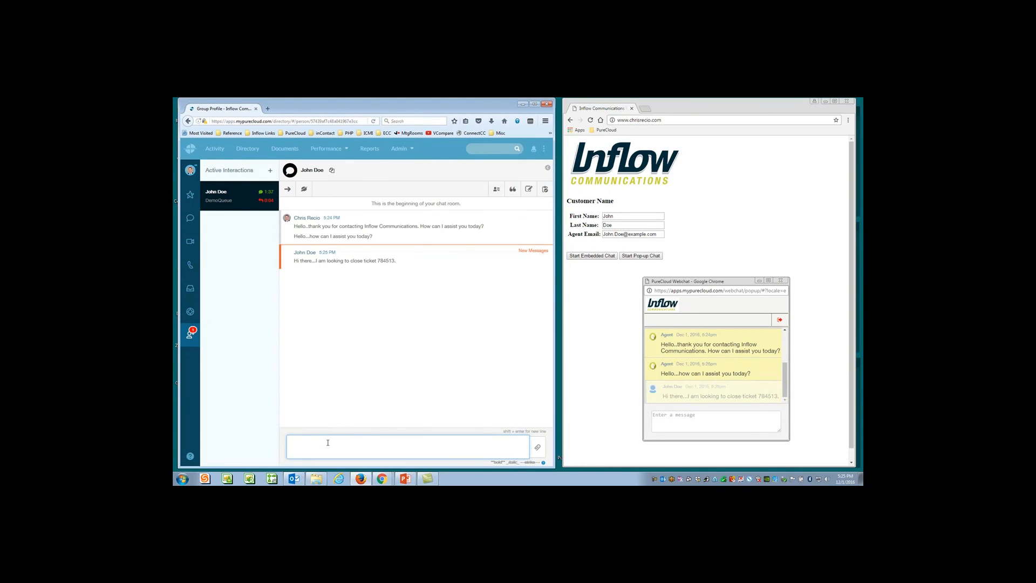
- Confirm the ticket will be closed and thank John Doe, who replies 'Thank you. Bye'
{"action": "type", "text": "Thank yo"}
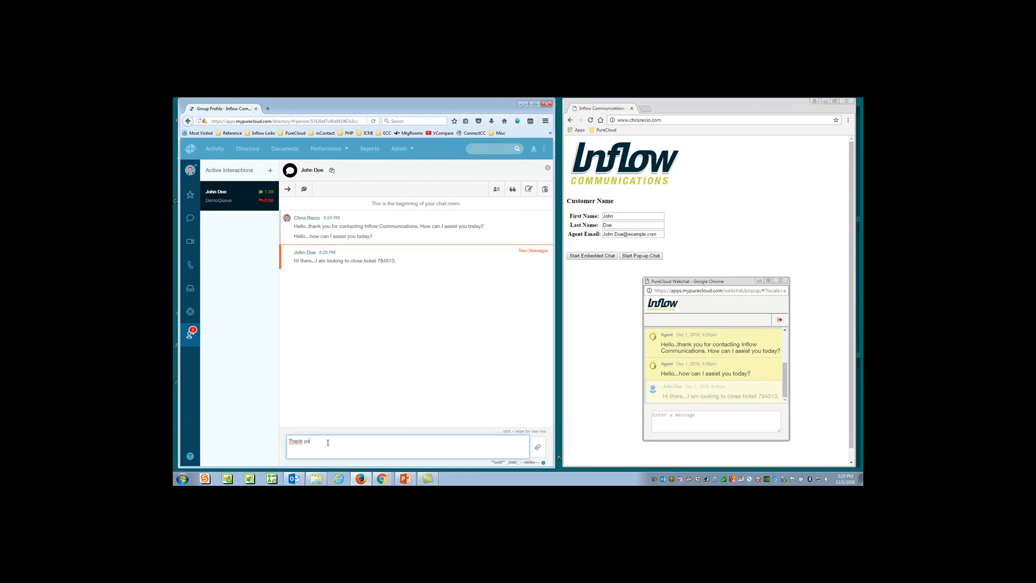
{"action": "key", "text": "Backspace"}
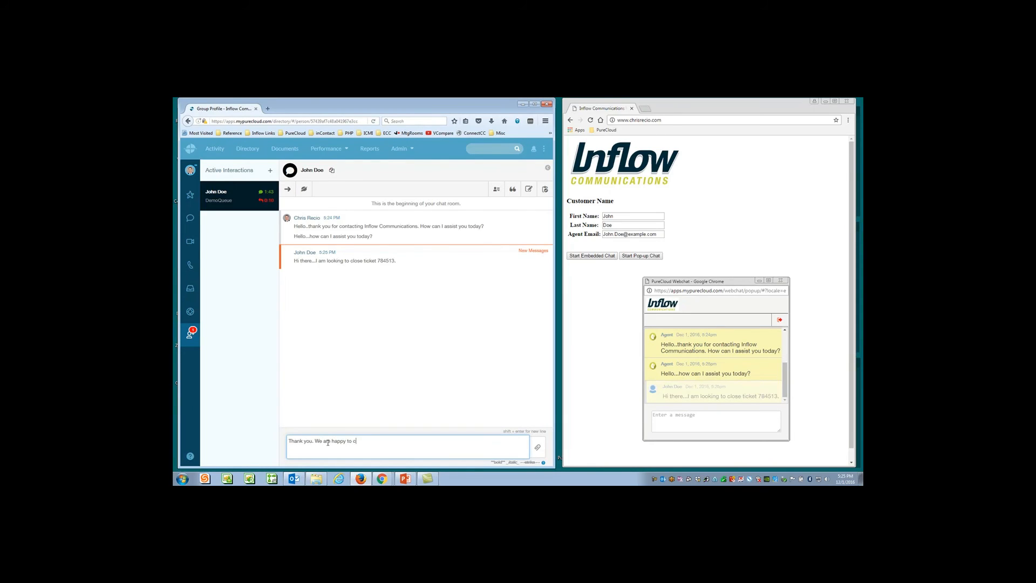
{"action": "type", "text": "lose the ticket."}
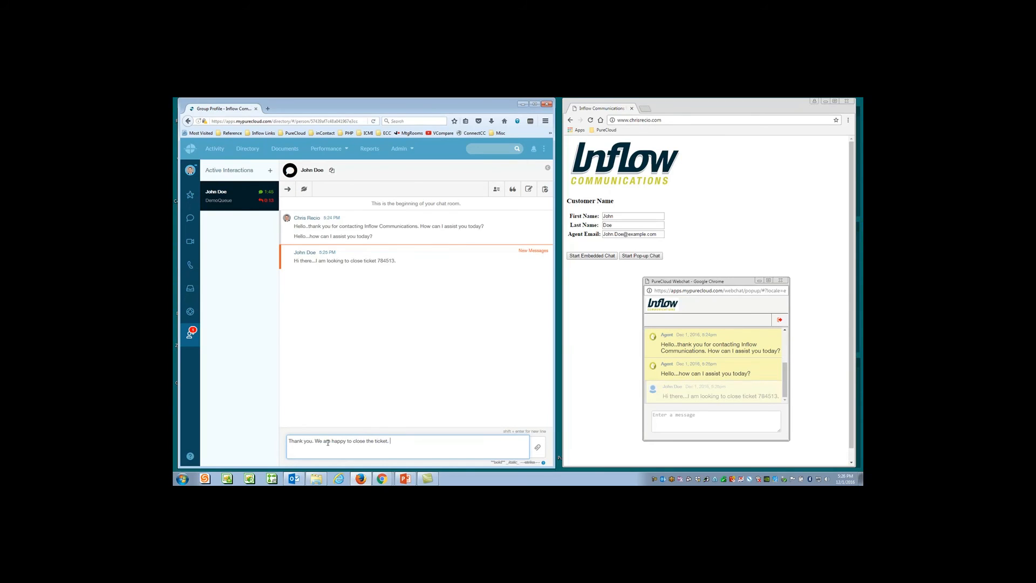
{"action": "type", "text": "We appreciate yo"}
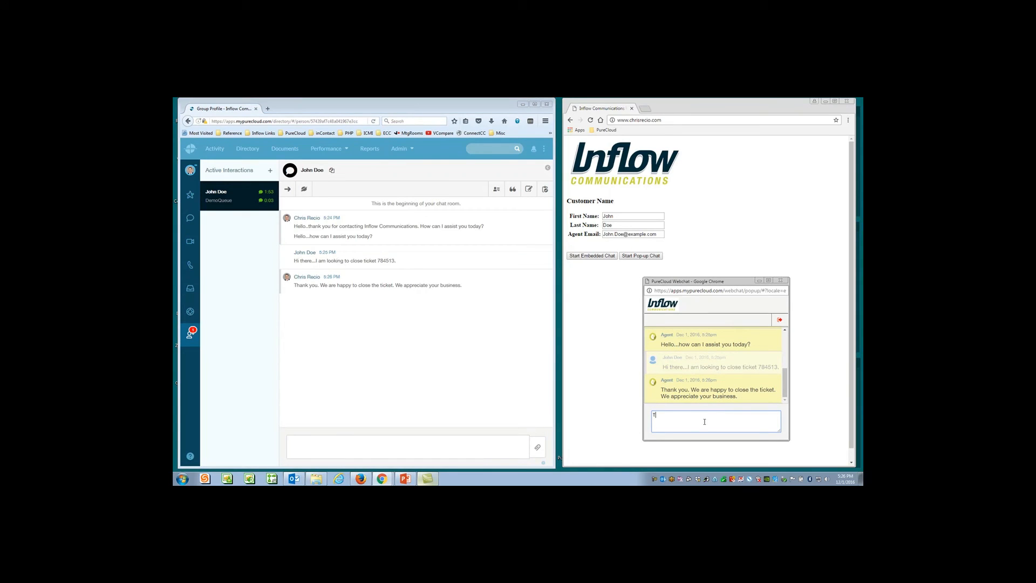
{"action": "type", "text": "Thank you. Bye"}
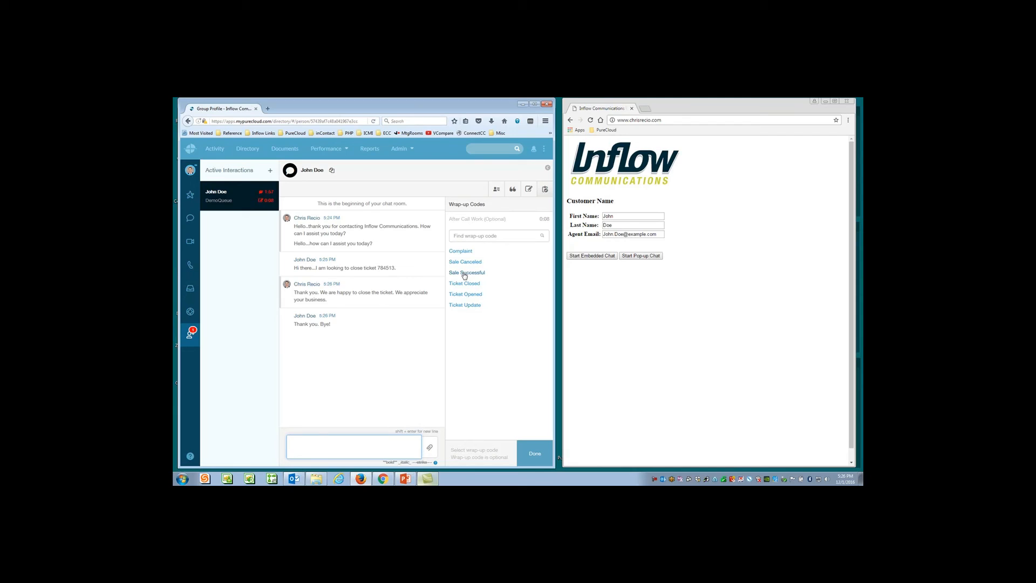
- Wrap up John Doe's chat with the Ticket Closed code
{"action": "left_click", "coordinate": [464, 283]}
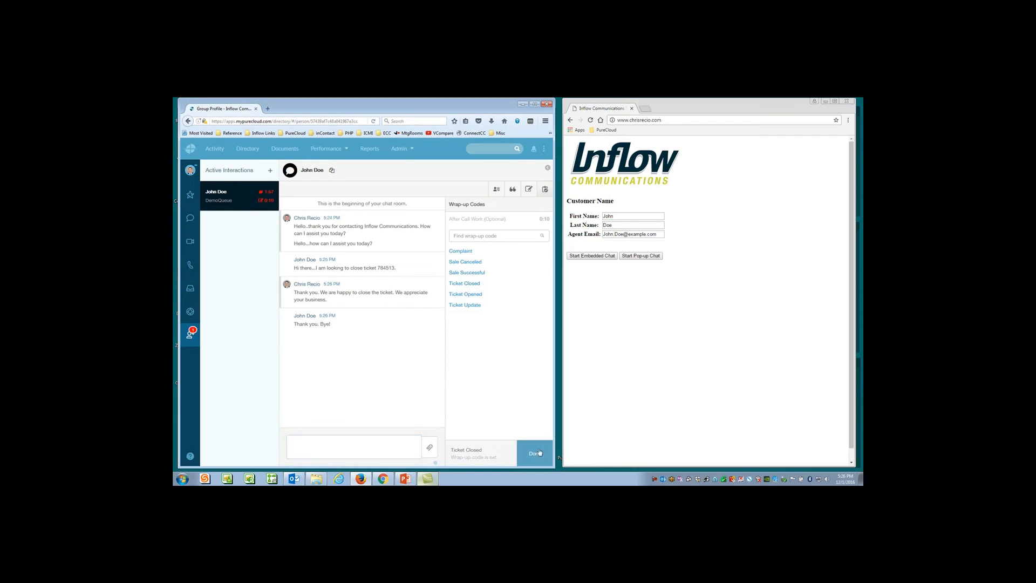
{"action": "left_click", "coordinate": [534, 453]}
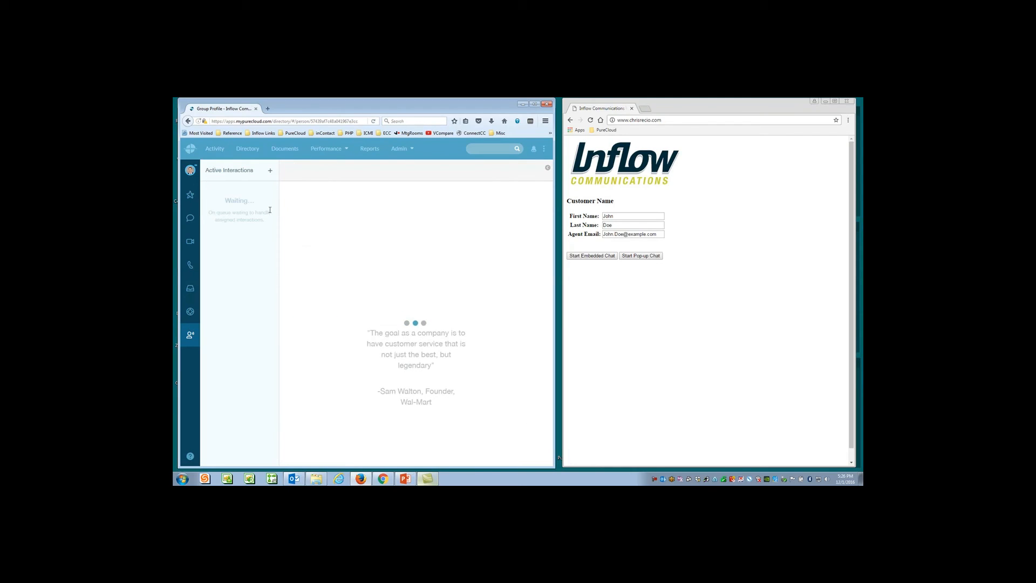
{"action": "mouse_move", "coordinate": [324, 253]}
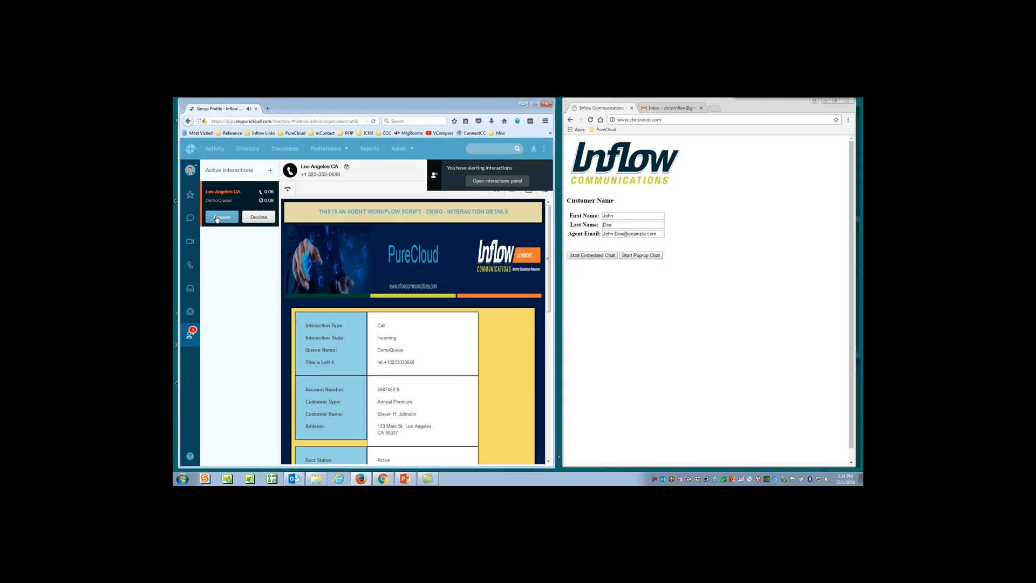
- Answer the Los Angeles CA call, then launch a customer web chat from the demo page
{"action": "left_click", "coordinate": [220, 217]}
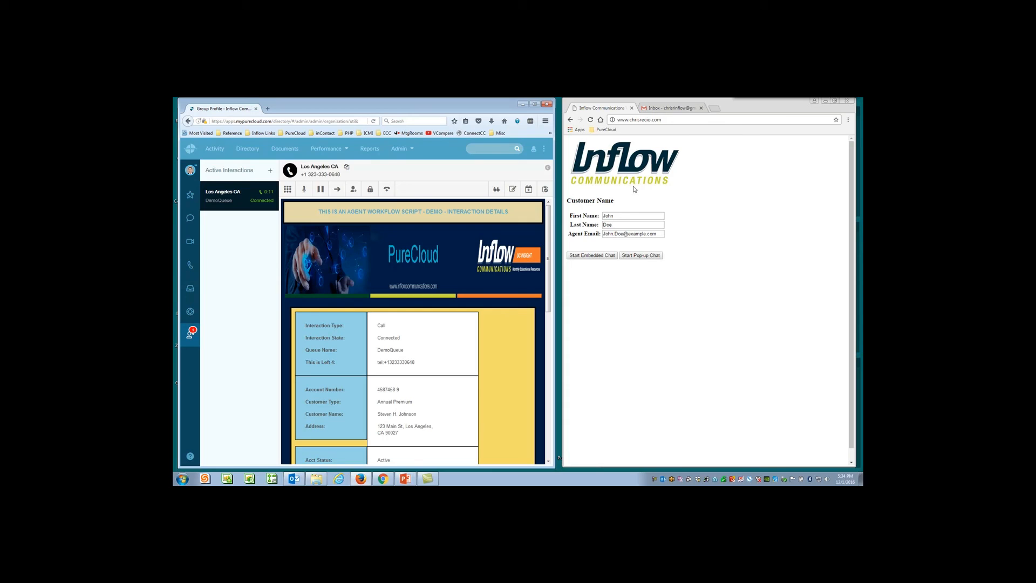
{"action": "left_click", "coordinate": [640, 254]}
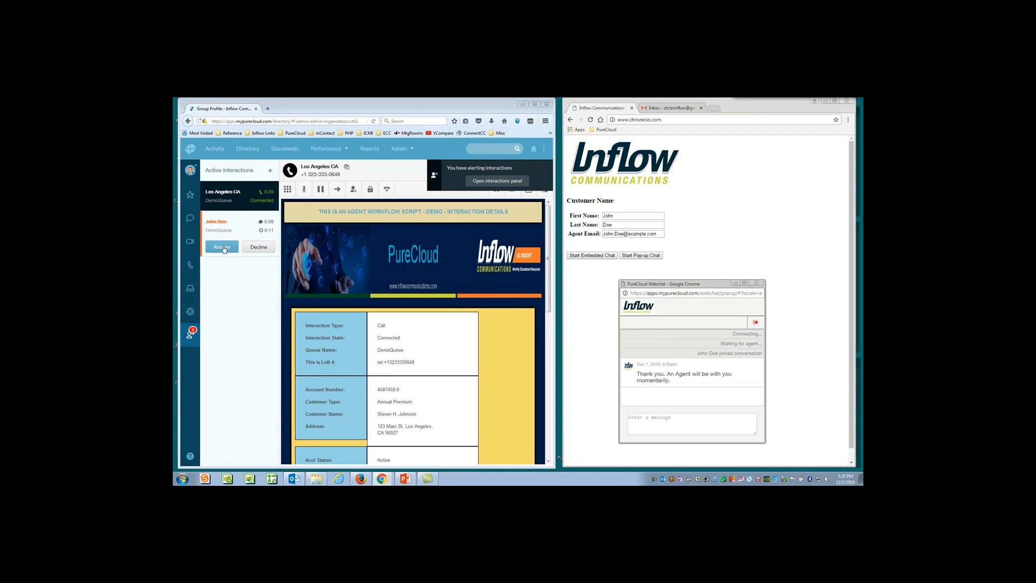
- Accept John Doe's chat, send 'I will be with you in a moment', and return to the Los Angeles CA call
{"action": "left_click", "coordinate": [222, 246]}
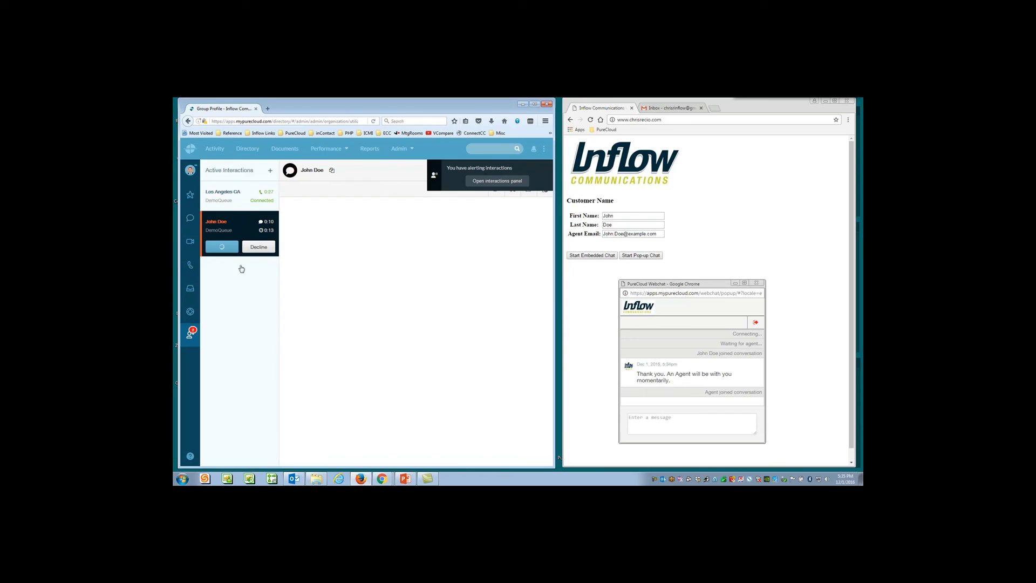
{"action": "left_click", "coordinate": [221, 246]}
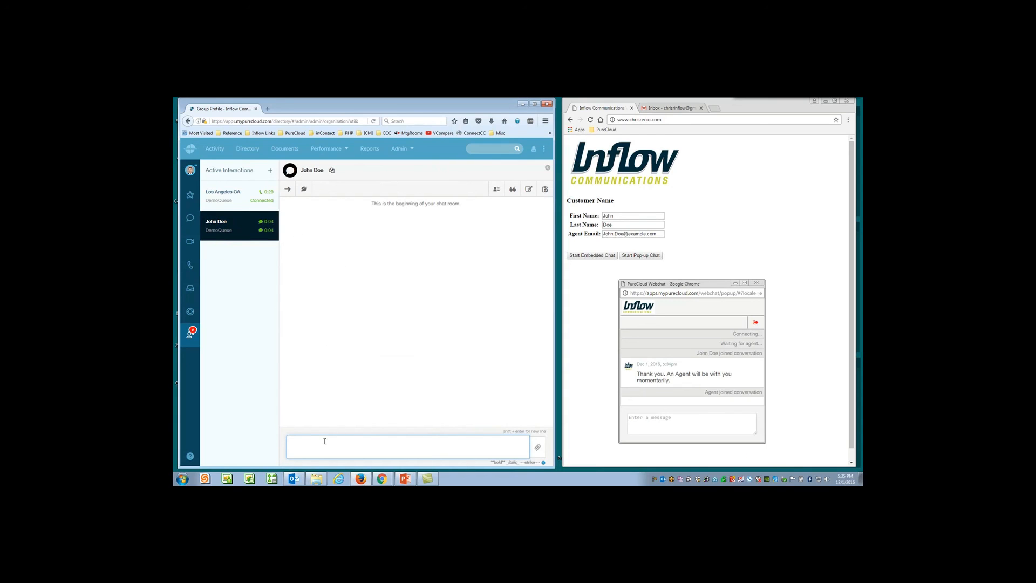
{"action": "type", "text": "Hello..thank you for"}
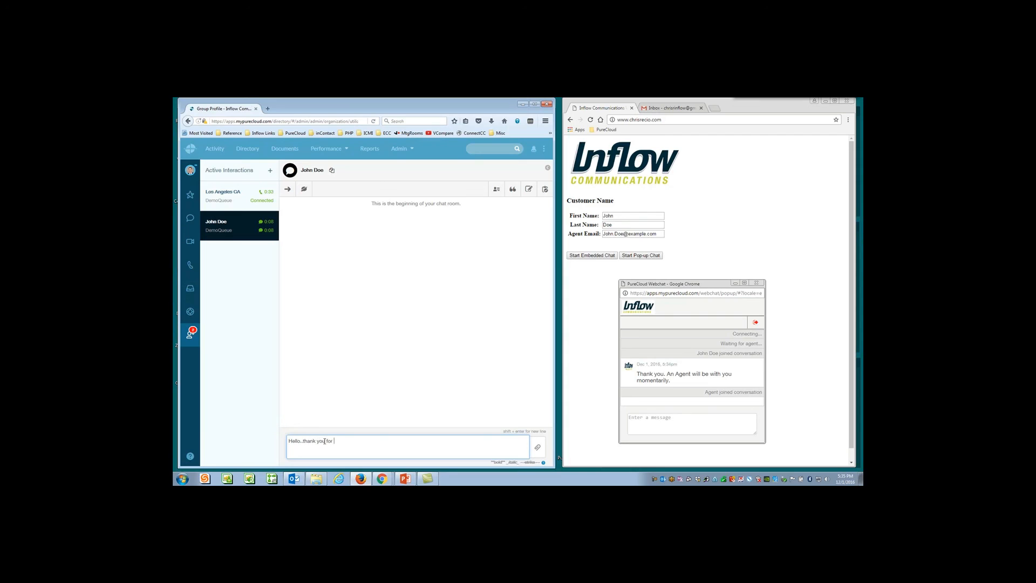
{"action": "type", "text": "your web chat"}
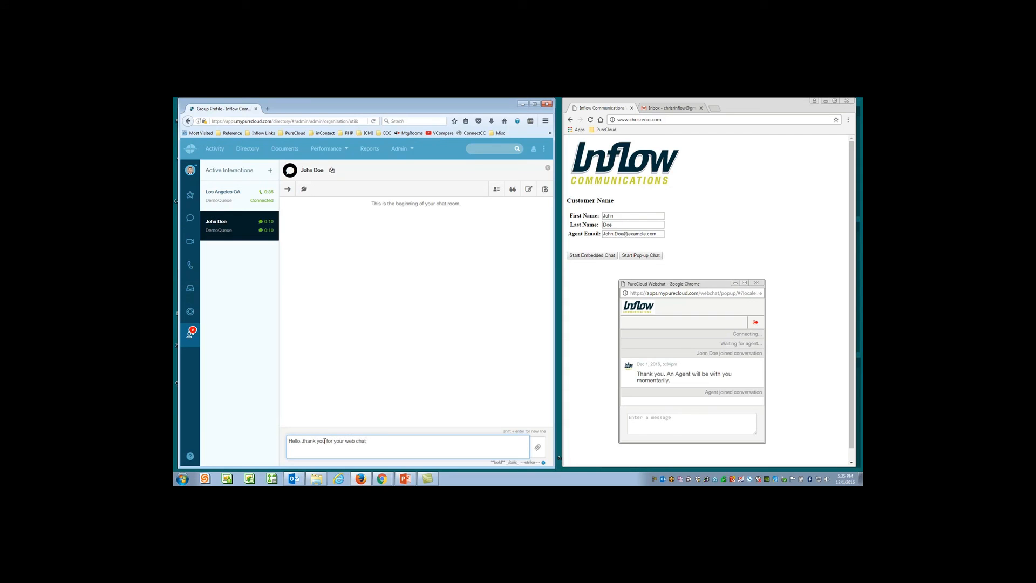
{"action": "type", "text": "I will be with you in a moment."}
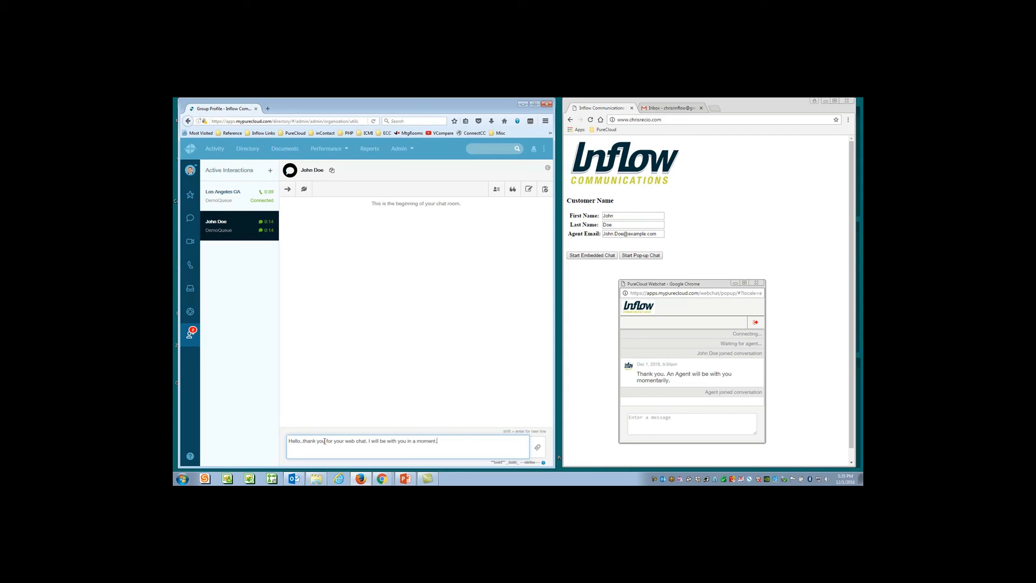
{"action": "key", "text": "enter"}
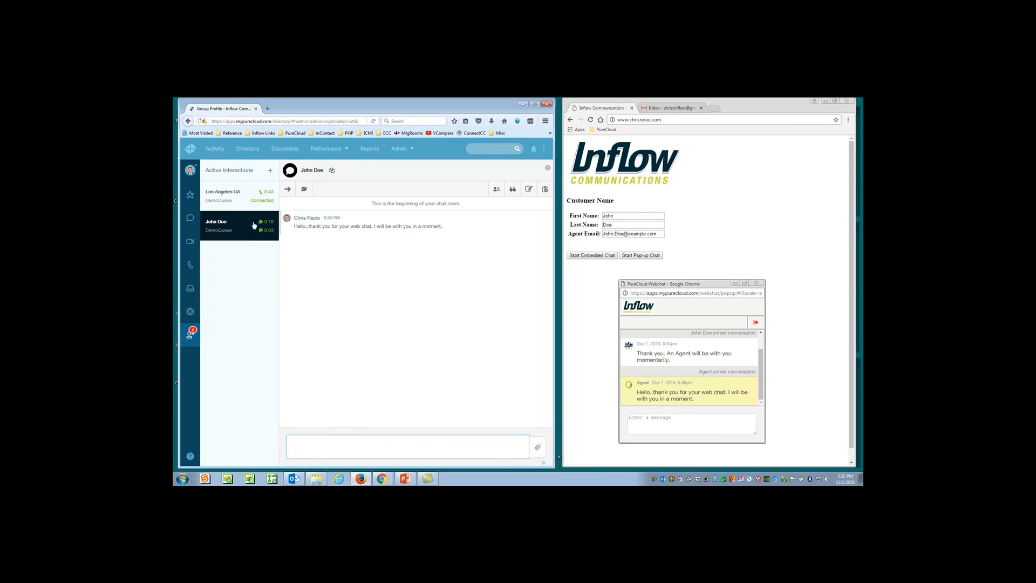
{"action": "left_click", "coordinate": [225, 195]}
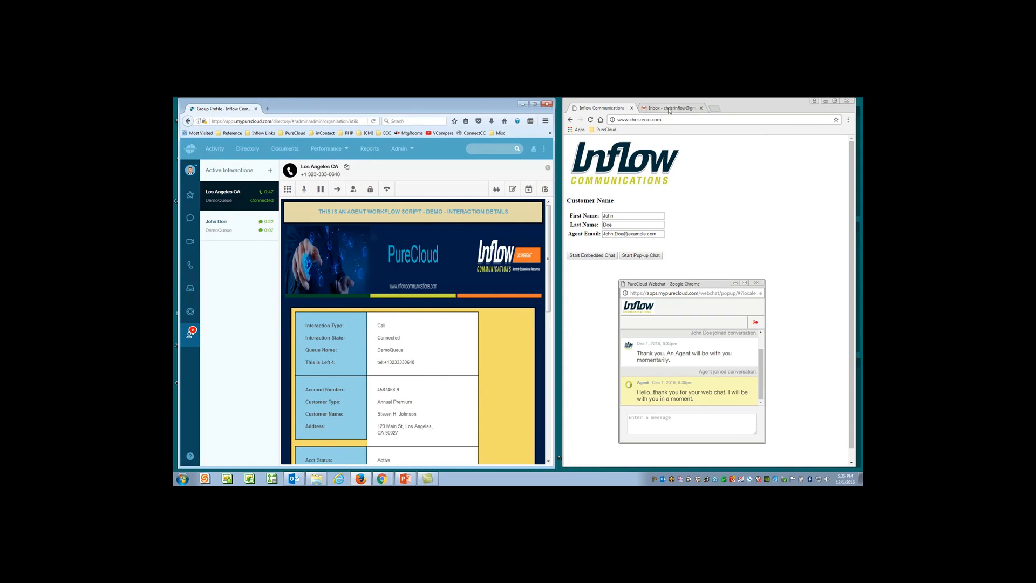
- Start a Gmail message to the assist address with subject 'Assistance Request'
{"action": "left_click", "coordinate": [674, 108]}
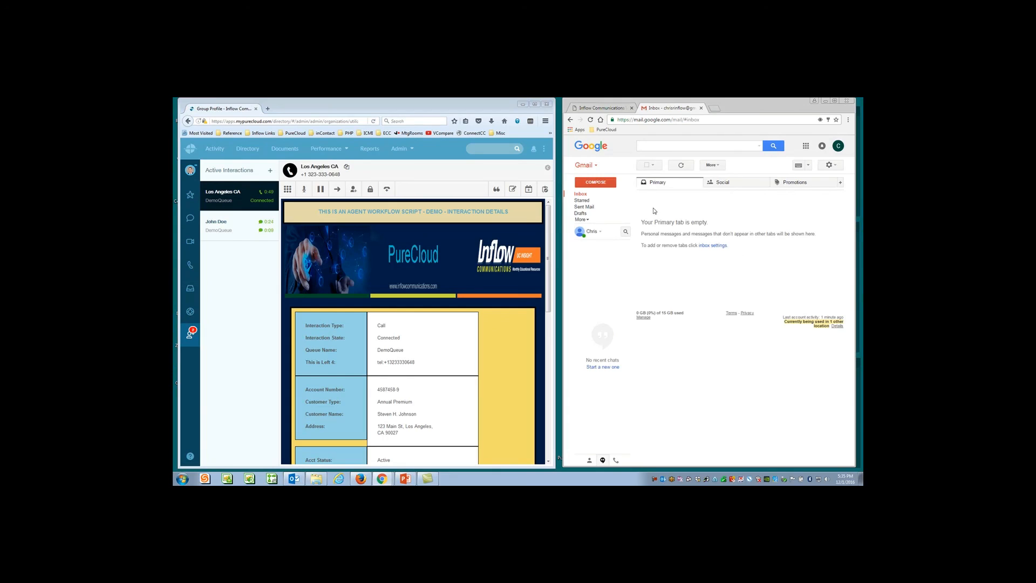
{"action": "left_click", "coordinate": [595, 181]}
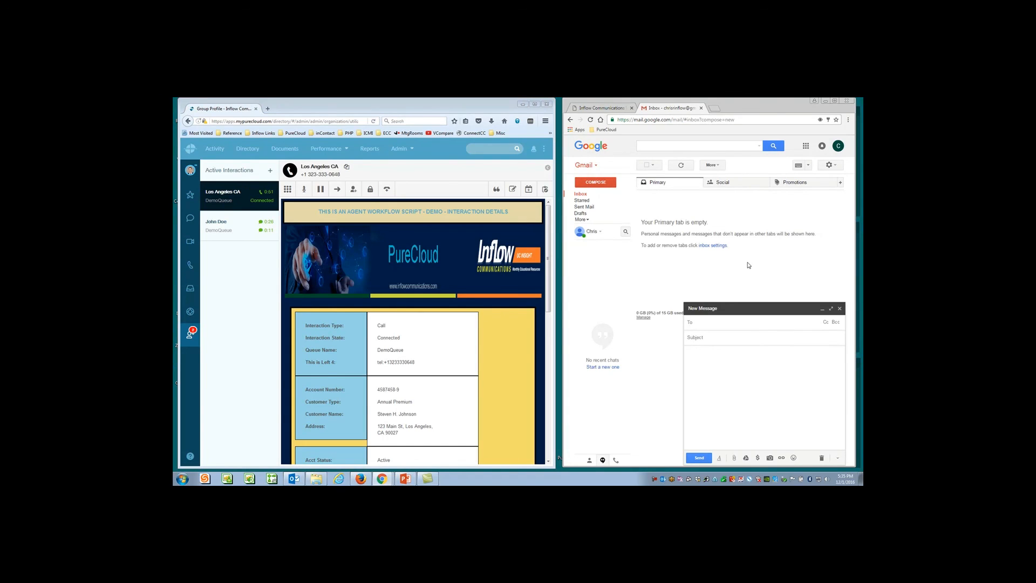
{"action": "type", "text": "ass"}
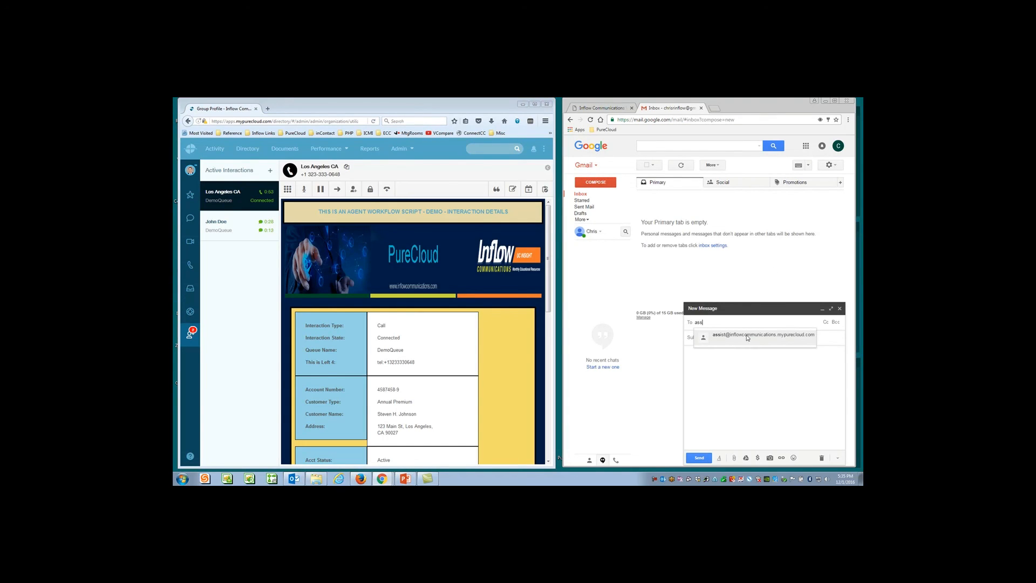
{"action": "left_click", "coordinate": [764, 335]}
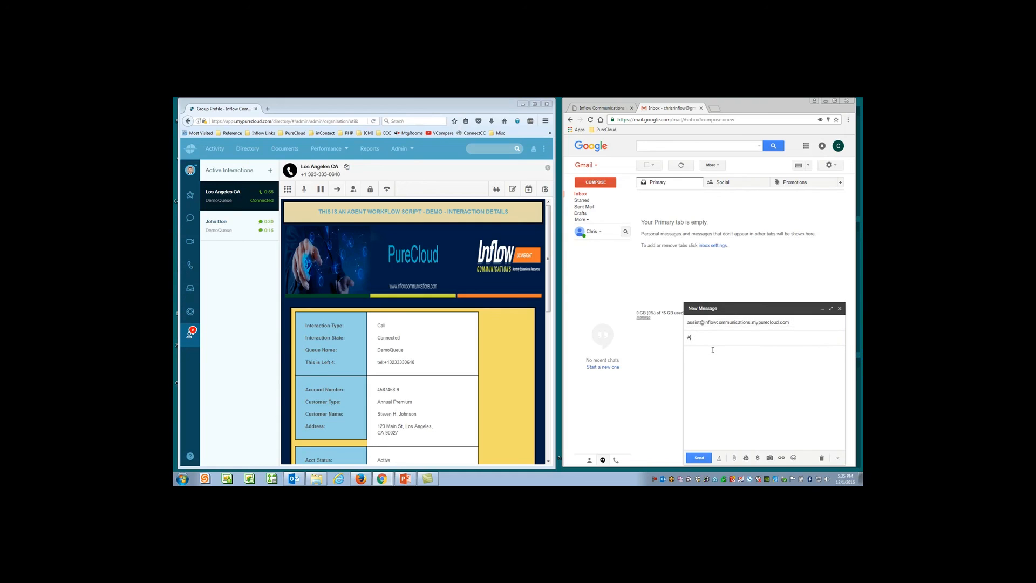
{"action": "type", "text": "ssistance Request"}
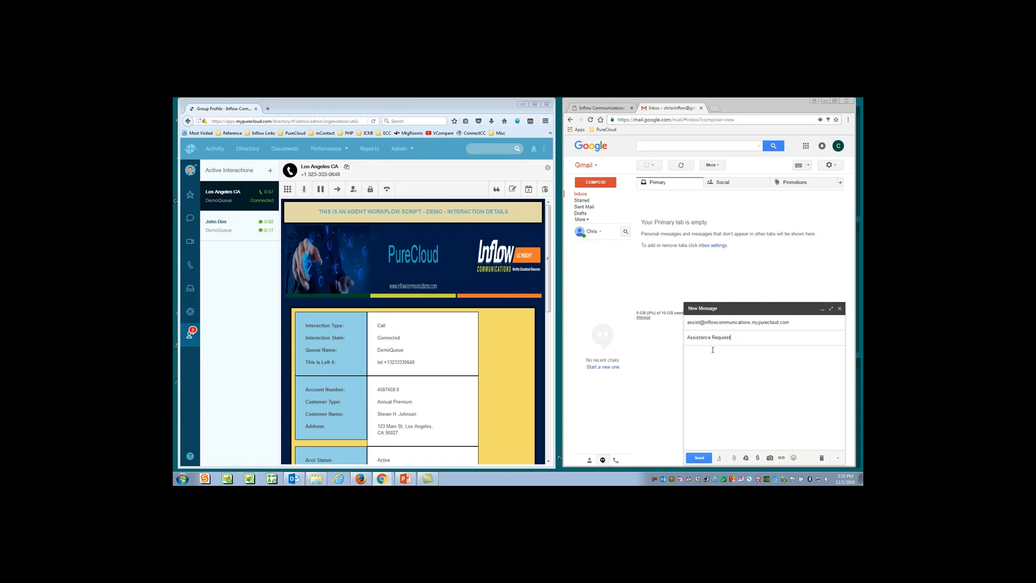
- Write the body asking for an email assist with a thank-you, and send it
{"action": "type", "text": "hell"}
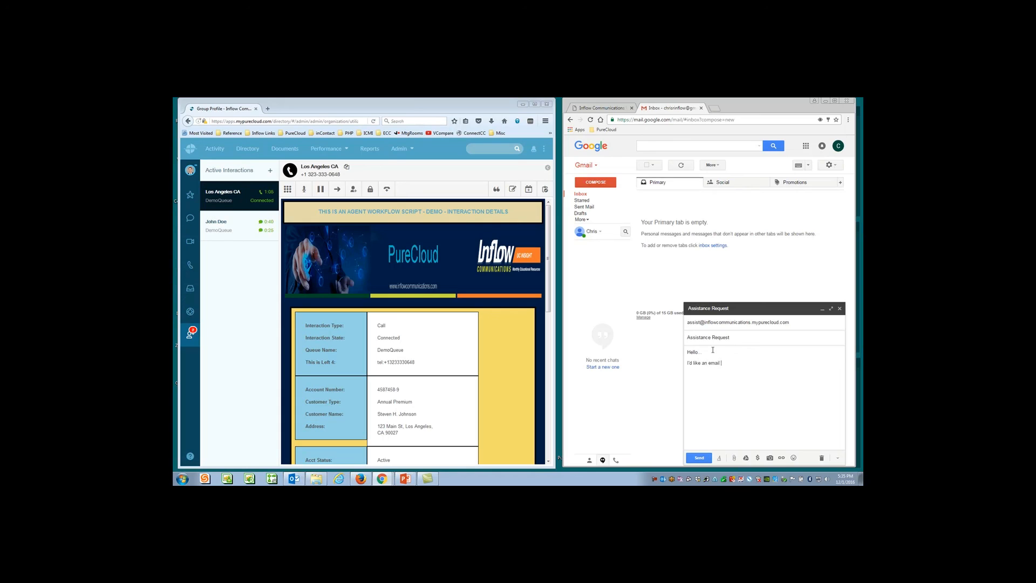
{"action": "type", "text": "assist"}
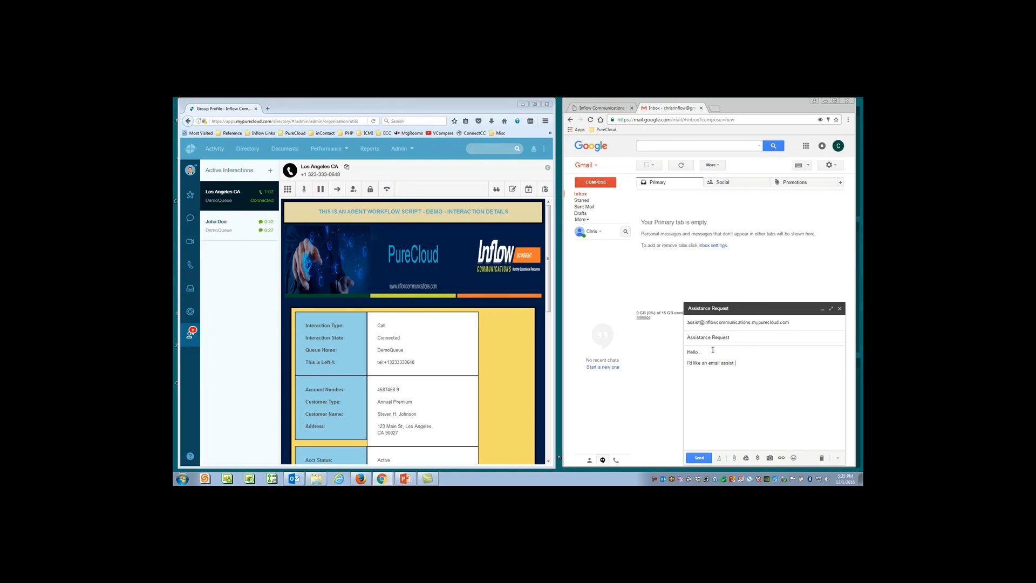
{"action": "type", "text": "please."}
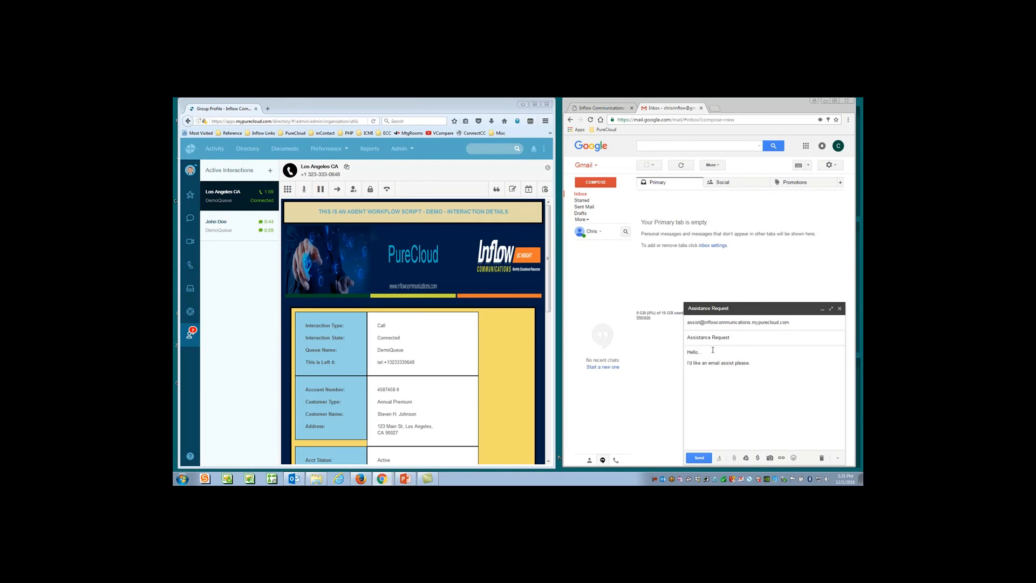
{"action": "type", "text": "Thank you. Customer Chris"}
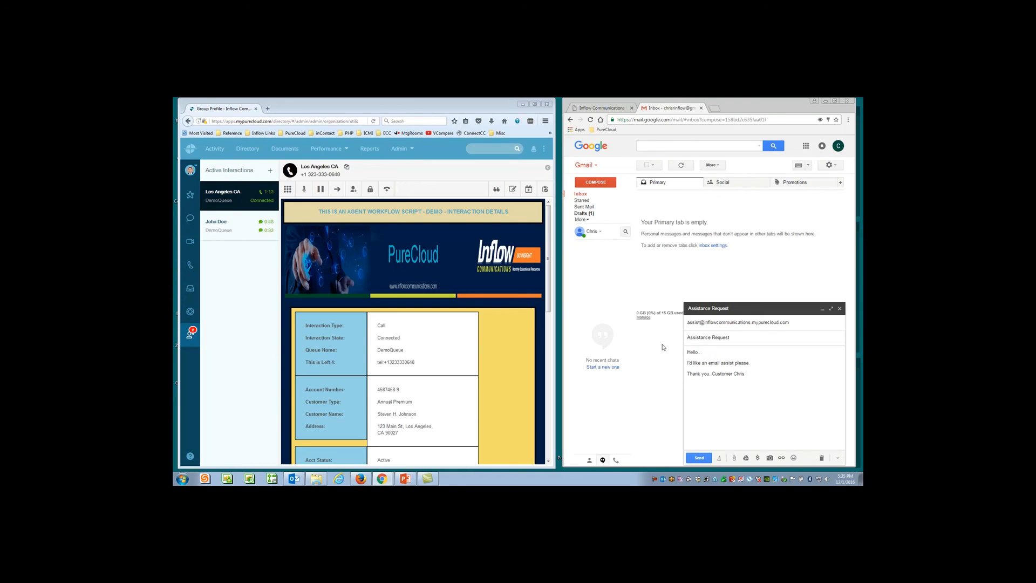
{"action": "left_click", "coordinate": [700, 458]}
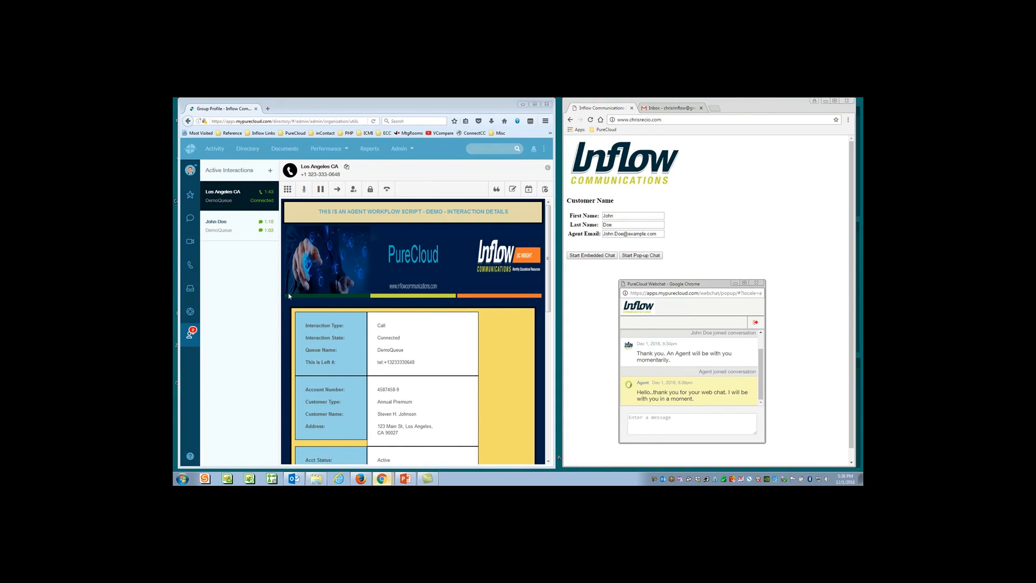
{"action": "mouse_move", "coordinate": [241, 346]}
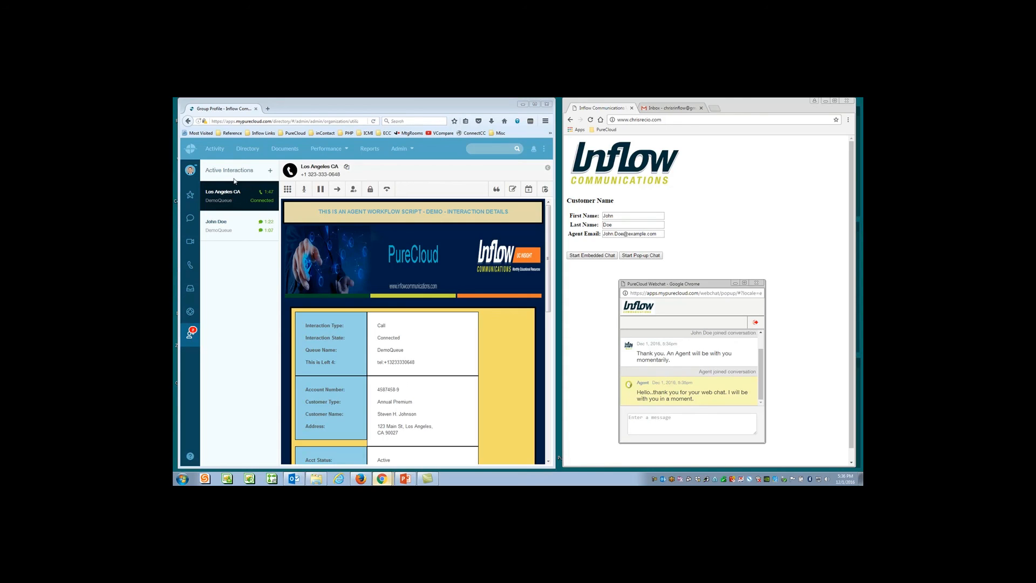
{"action": "mouse_move", "coordinate": [247, 320]}
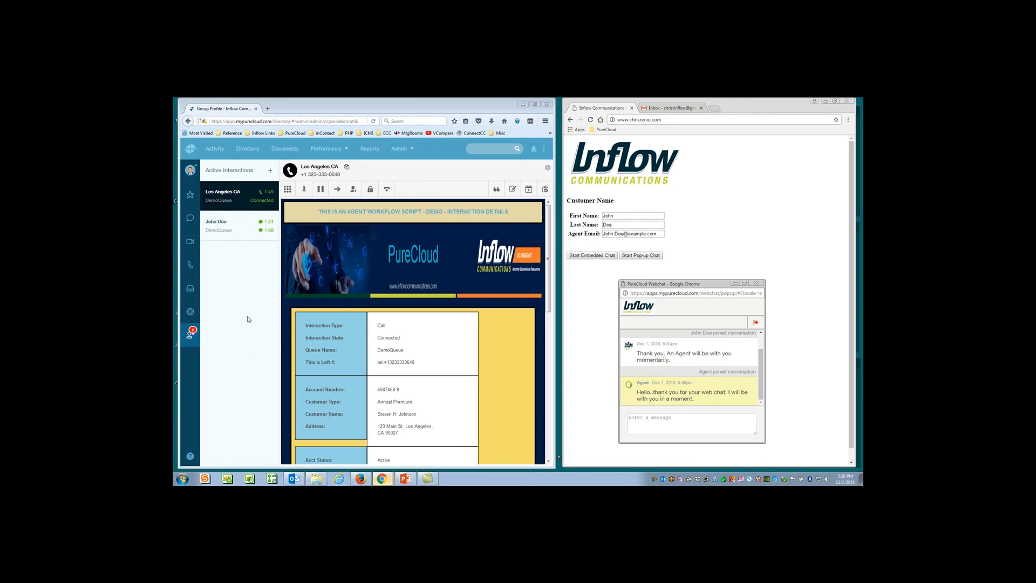